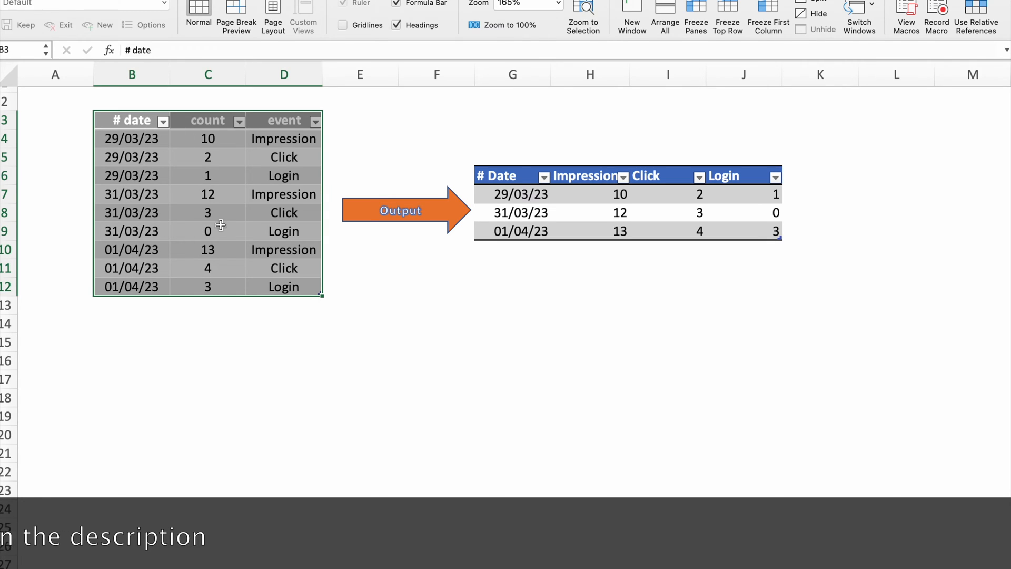
pyautogui.moveTo(247, 180)
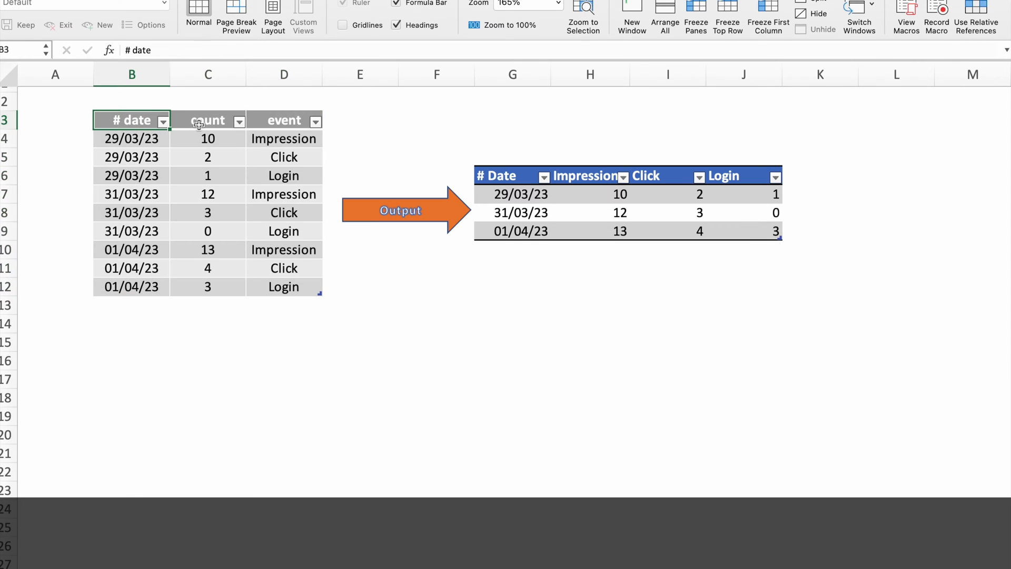
# Point out the source count and event columns and the target Impression, Click, Login and date layout
pyautogui.click(208, 120)
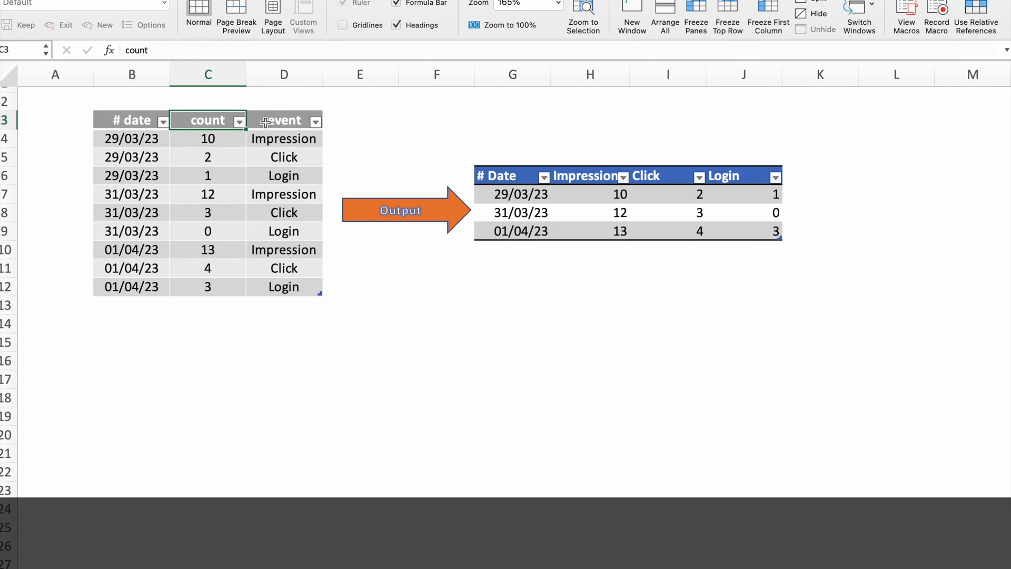
pyautogui.click(284, 120)
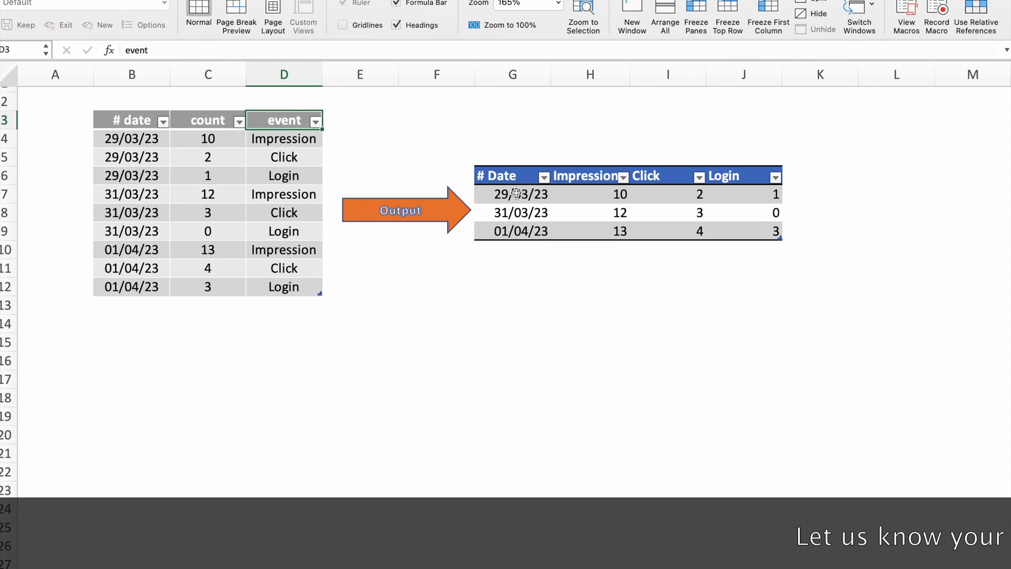
pyautogui.moveTo(514, 192)
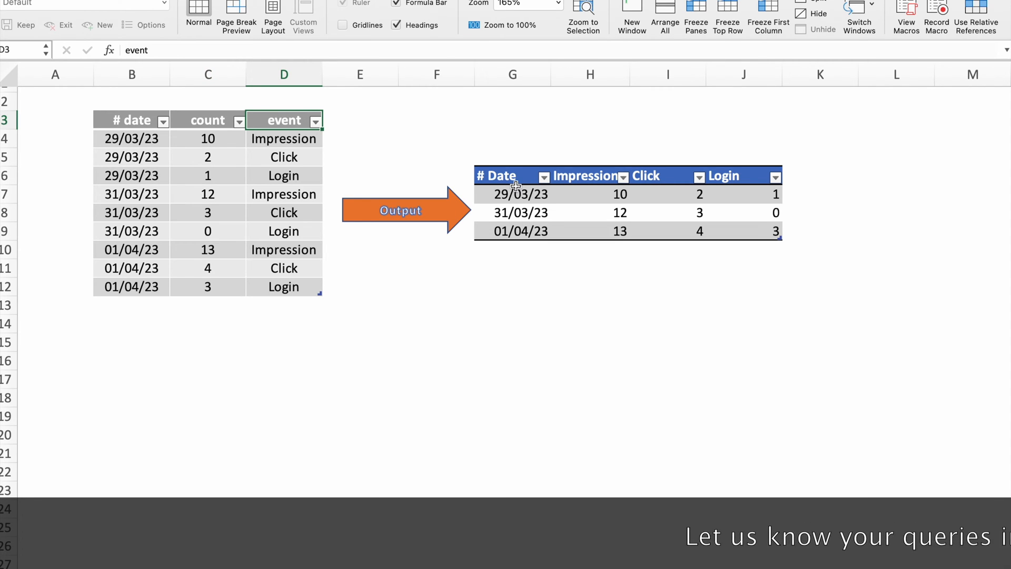
pyautogui.click(586, 176)
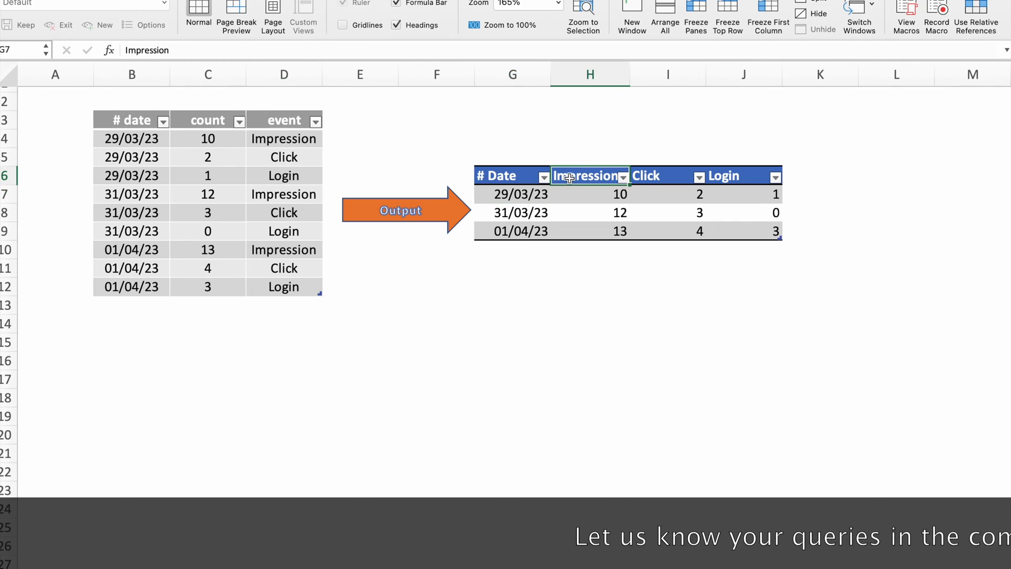
pyautogui.click(647, 176)
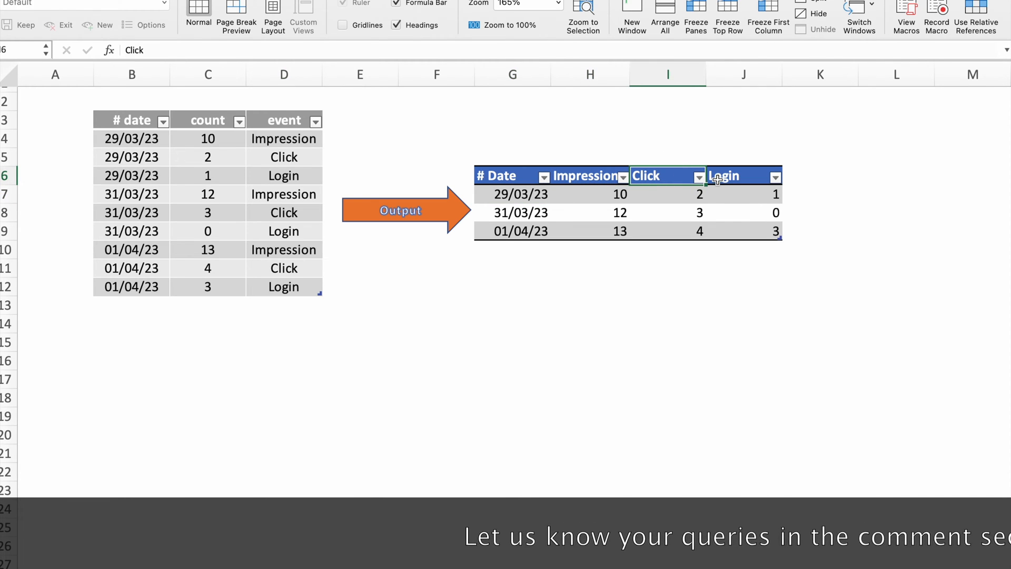
pyautogui.click(724, 176)
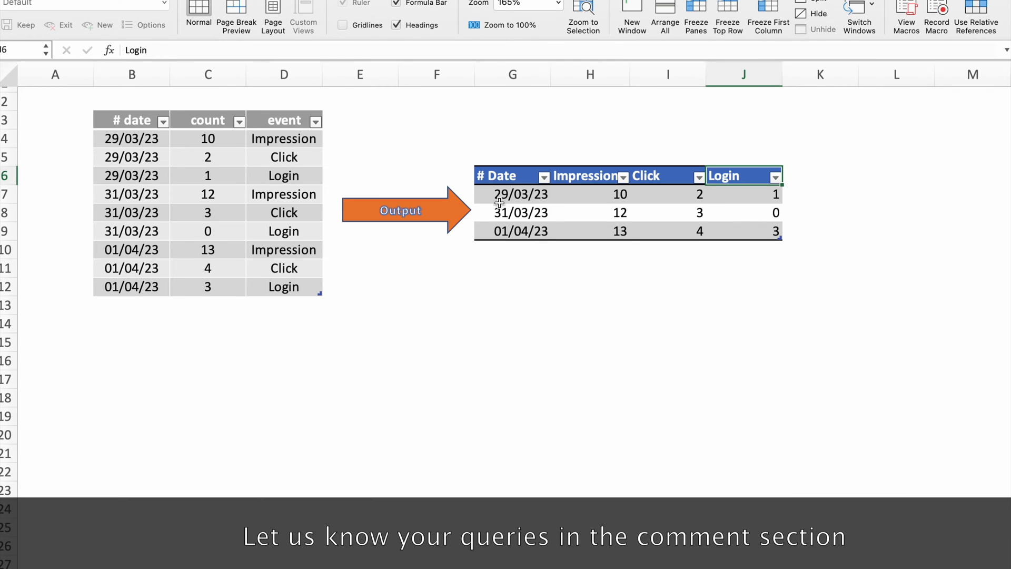
pyautogui.click(521, 194)
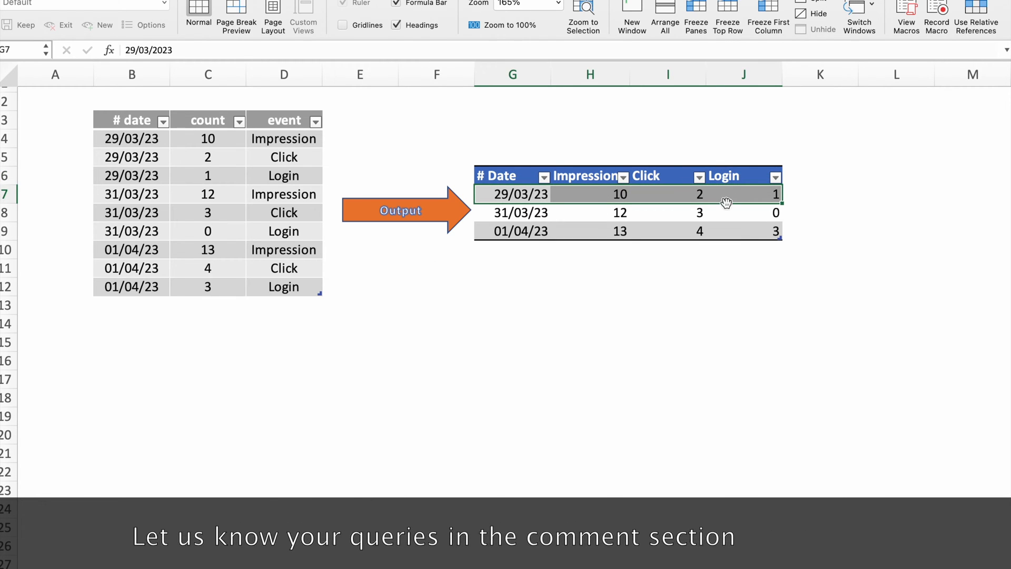
pyautogui.moveTo(494, 223)
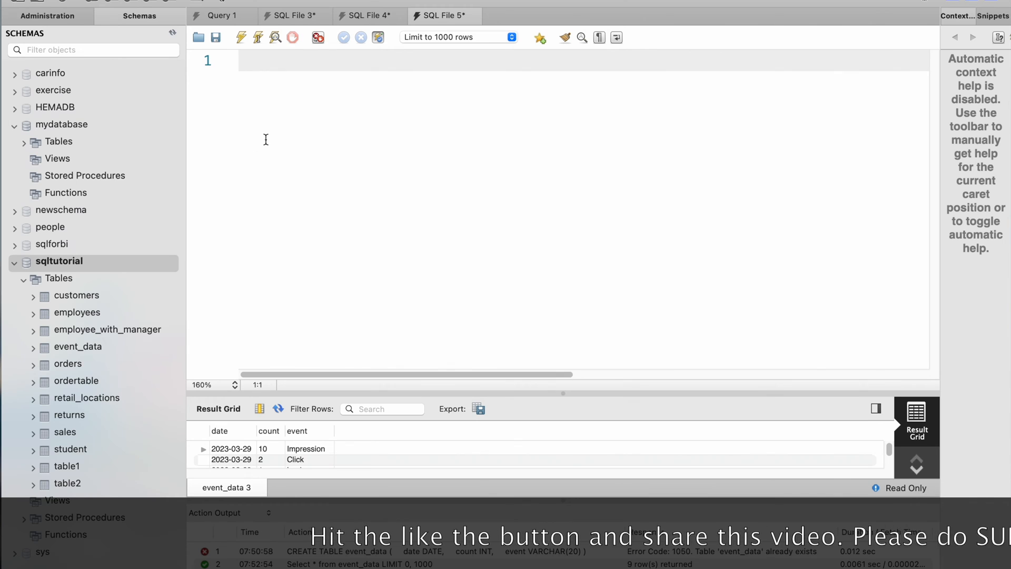
# Start the query with SELECT Date, on its own line
pyautogui.write('SE')
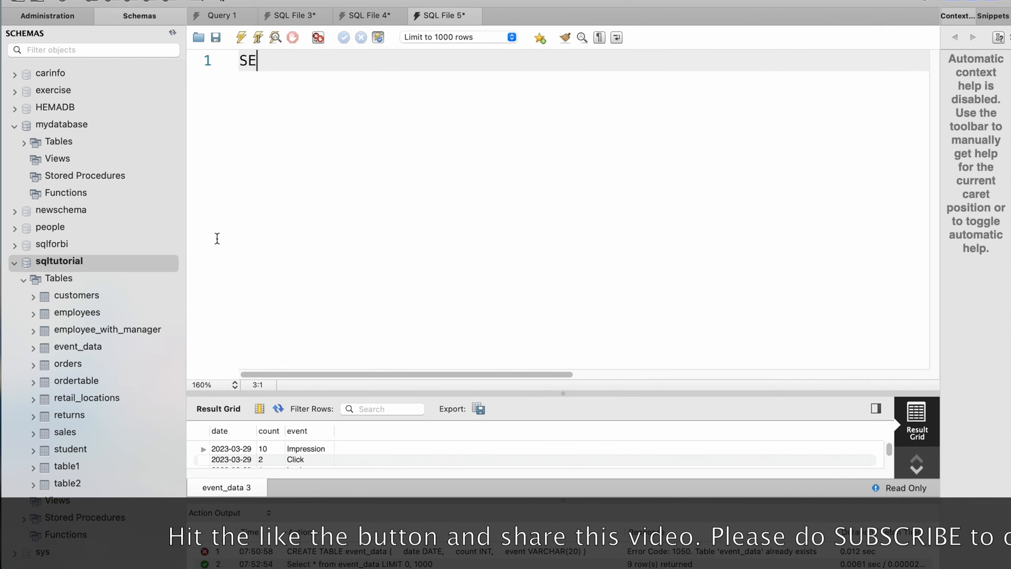
pyautogui.write('LECT')
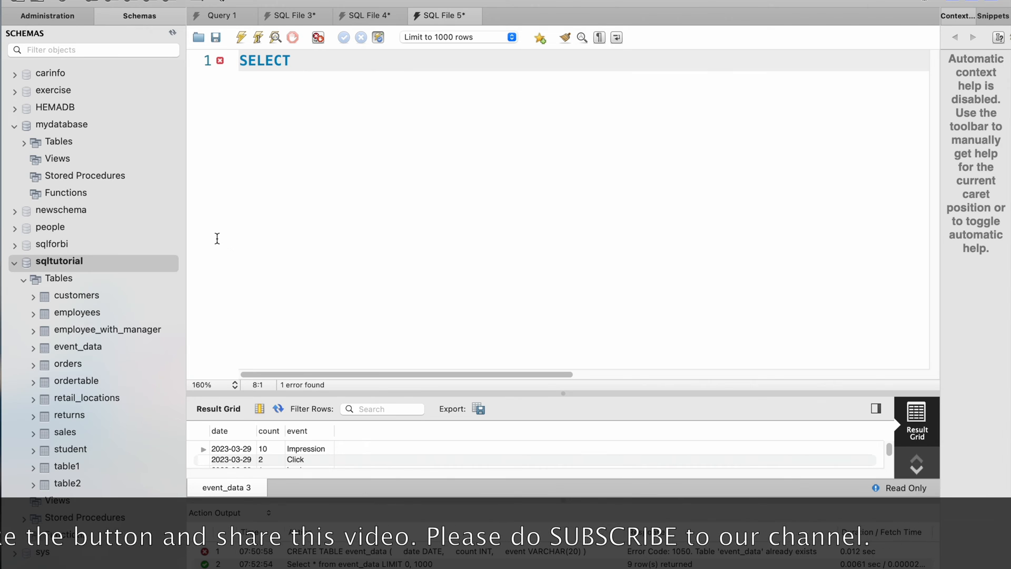
pyautogui.write('Date,')
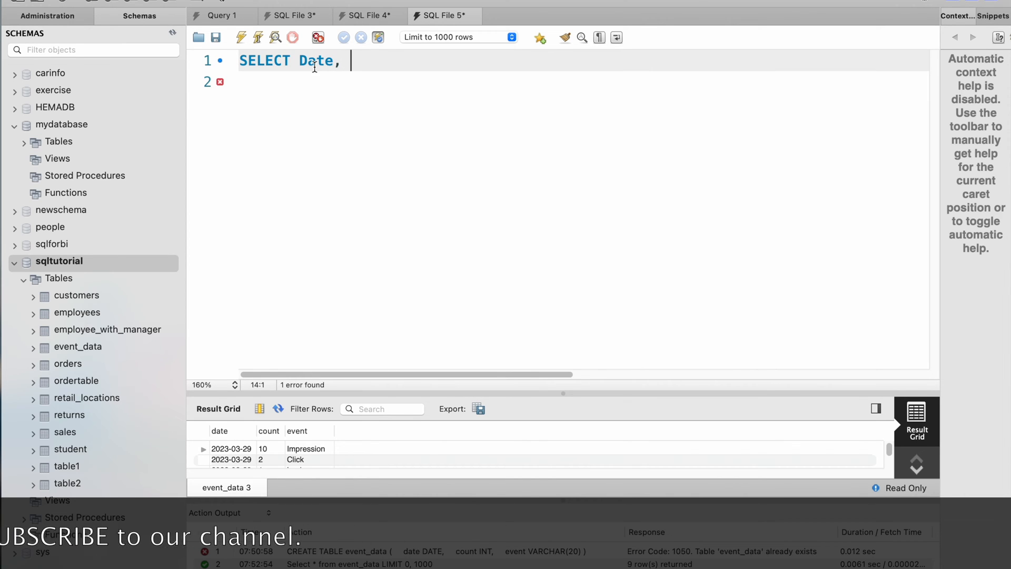
pyautogui.press('Enter')
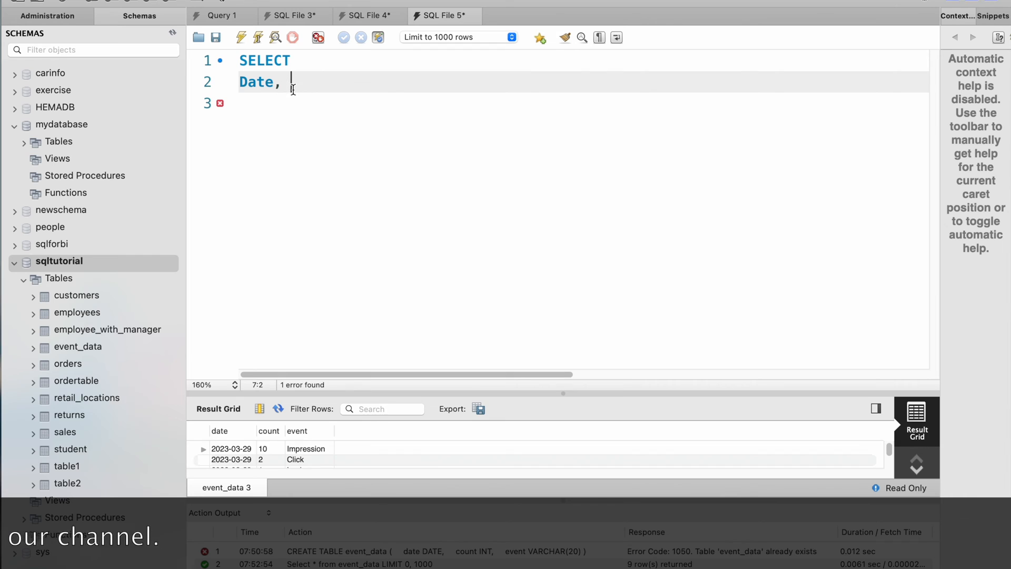
# Add MAX(CASE WHEN event='Impression' THEN Count Else 0 END) AS Impression as the second column
pyautogui.write('MA')
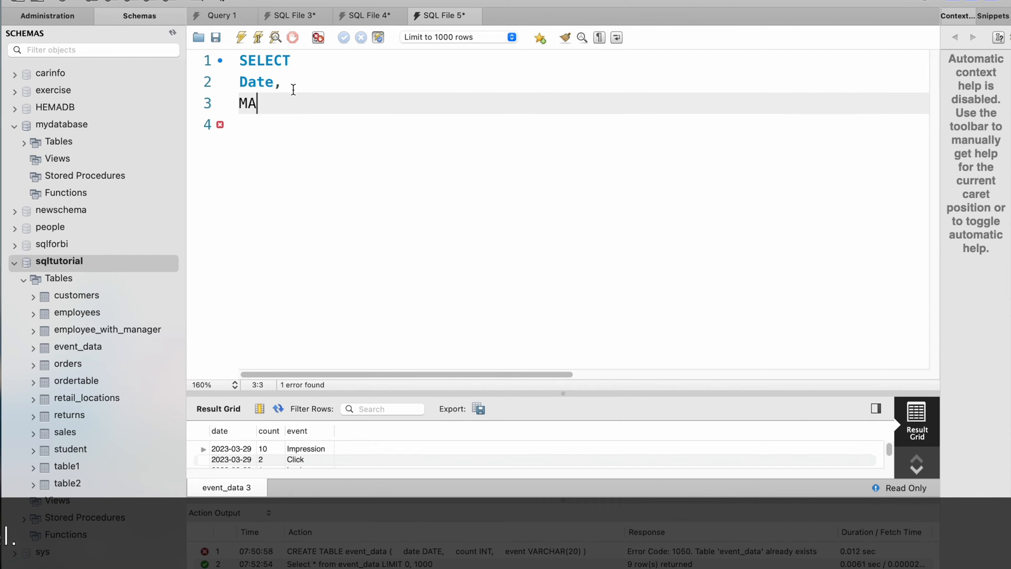
pyautogui.write('X(')
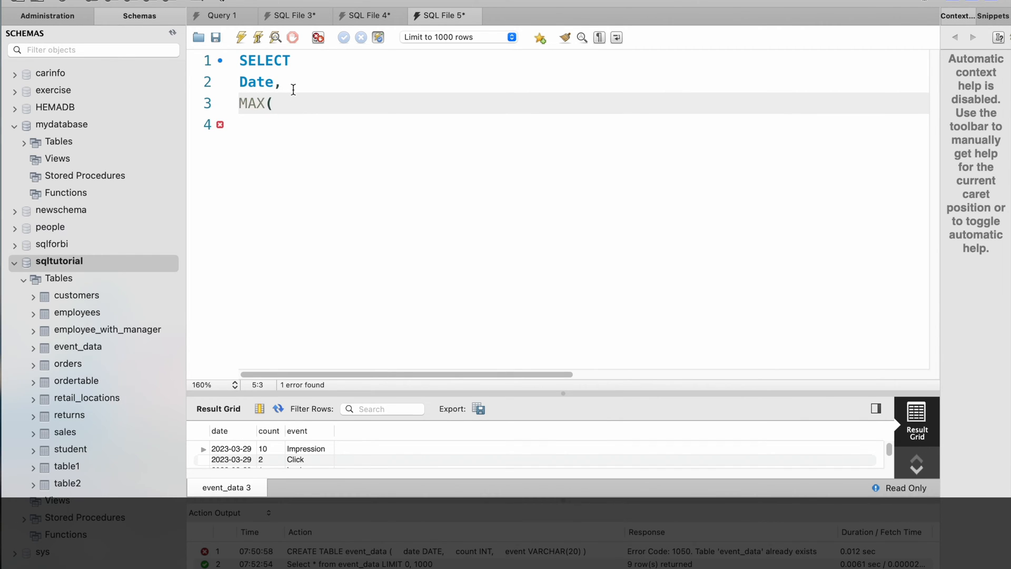
pyautogui.write('CASE')
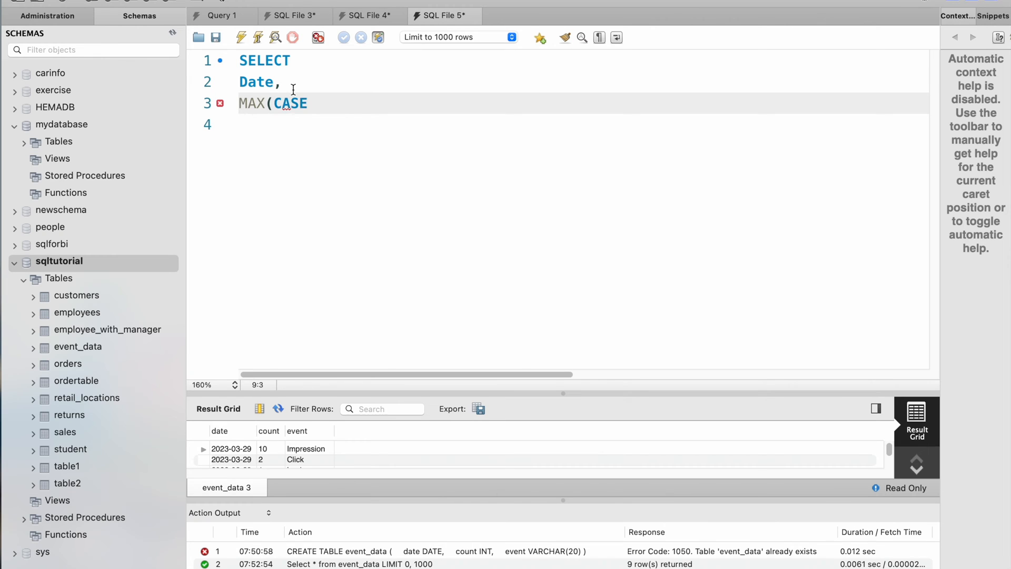
pyautogui.write('WHEN')
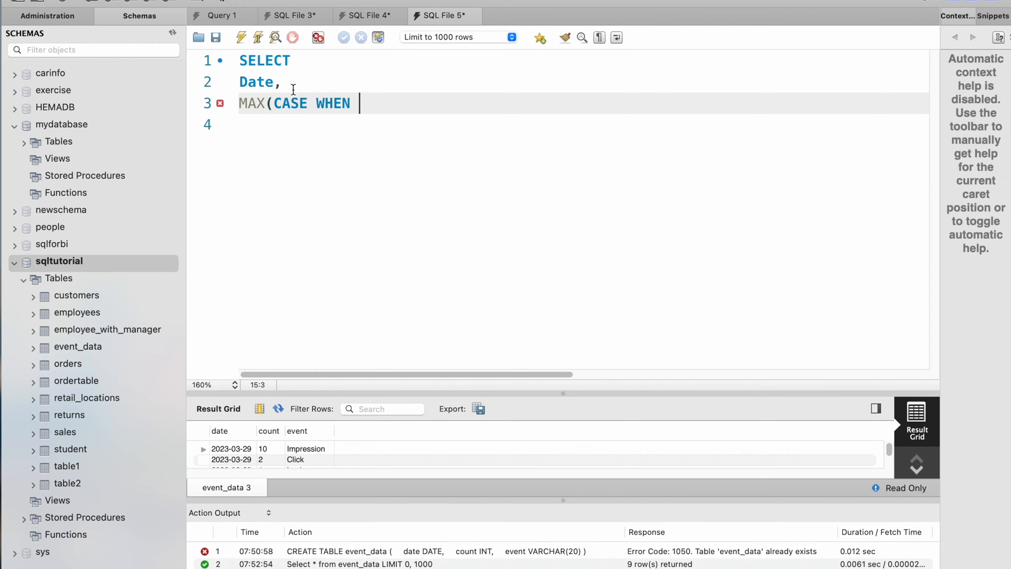
pyautogui.write('EVEN')
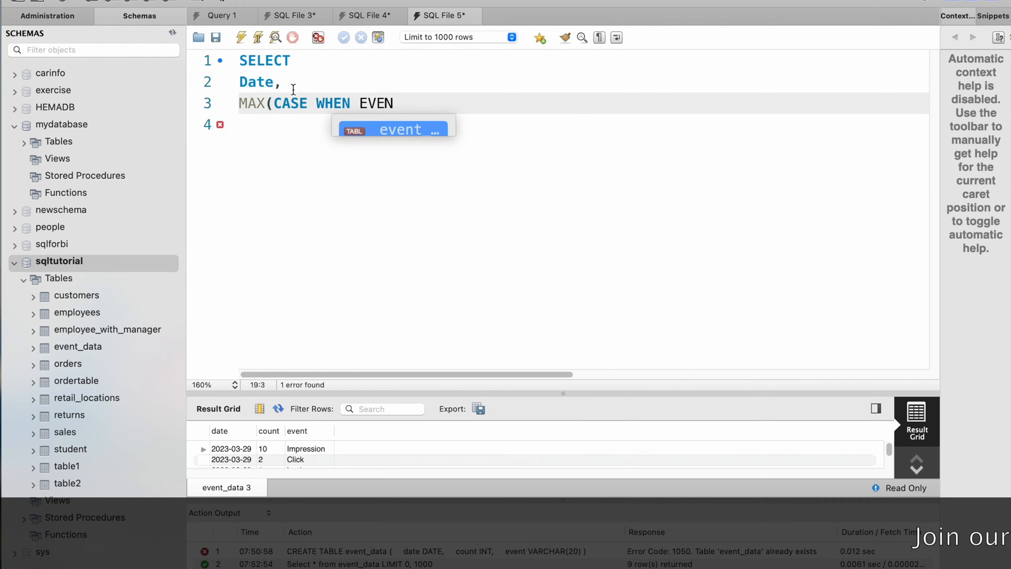
pyautogui.press('Backspace')
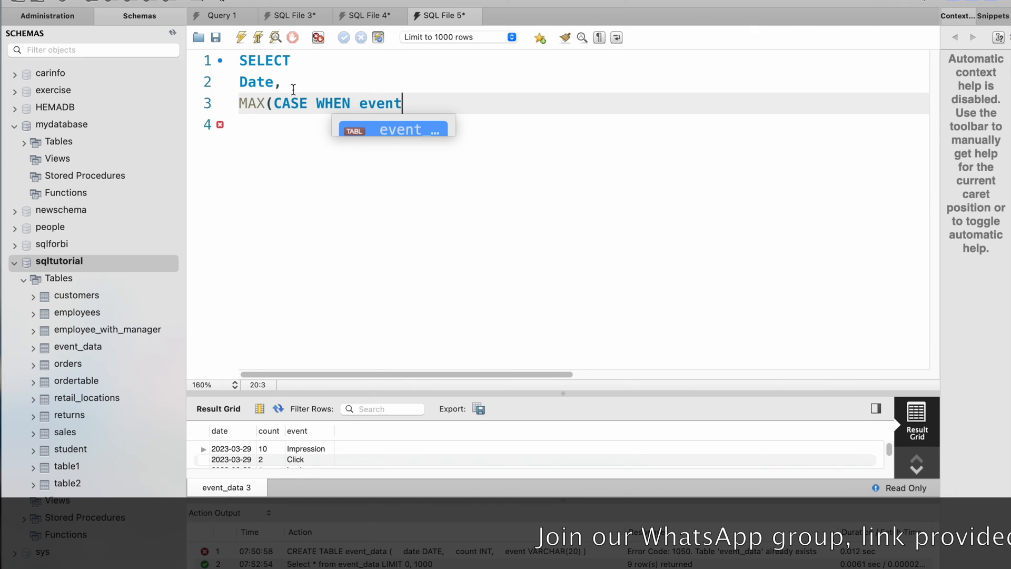
pyautogui.write('=')
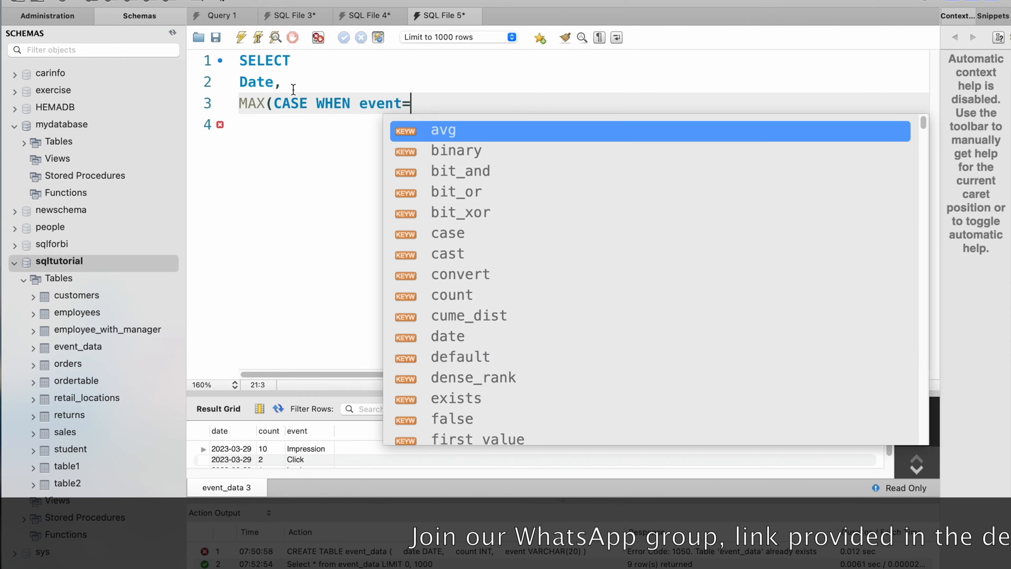
pyautogui.write("'Impres")
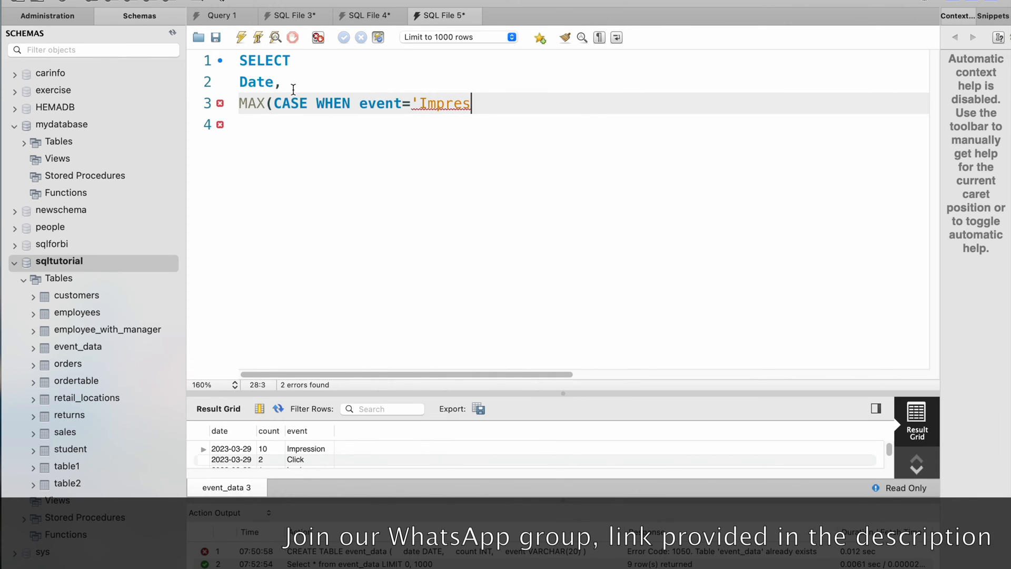
pyautogui.write("sion' THEN")
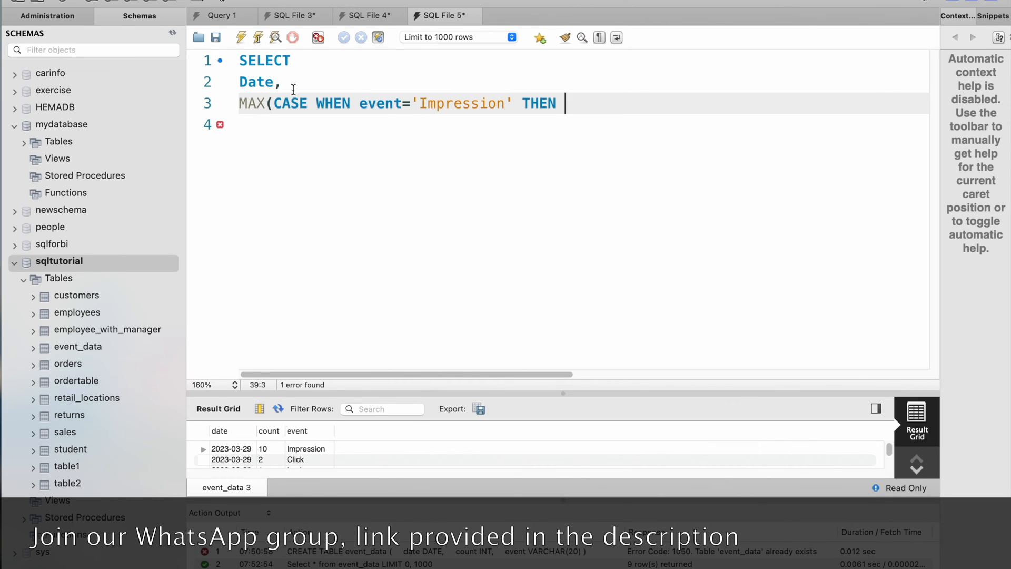
pyautogui.write('Count')
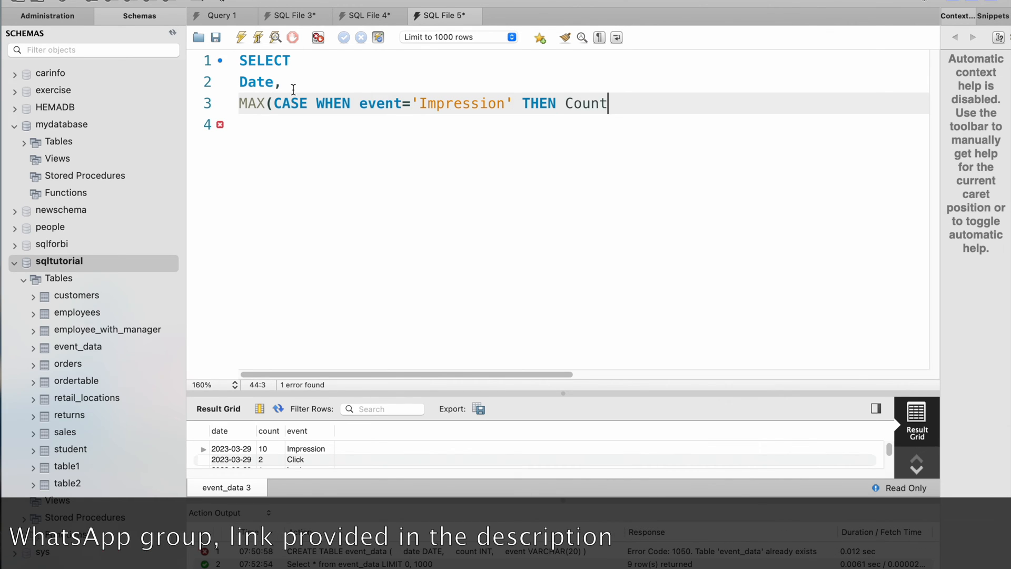
pyautogui.write('Else')
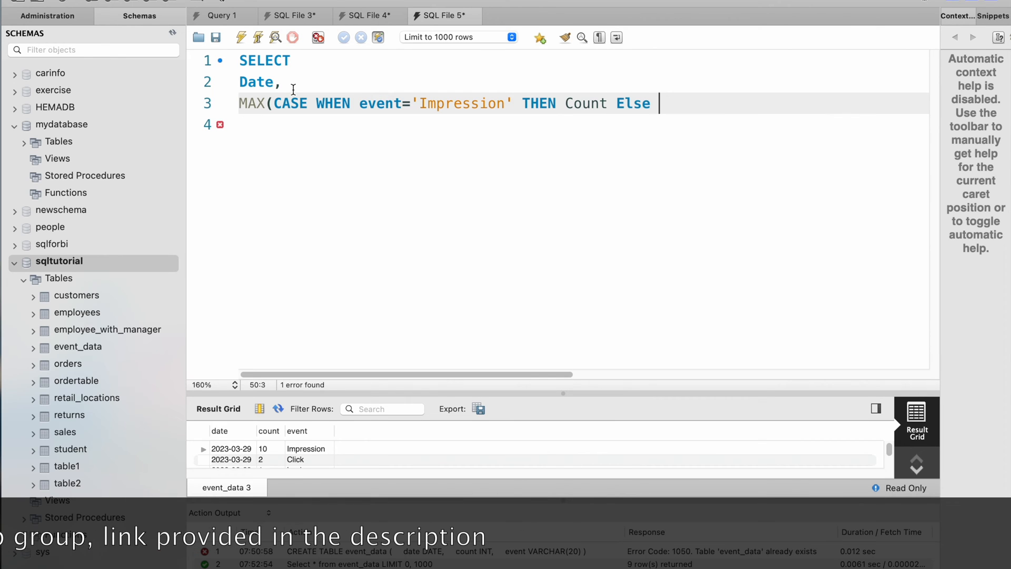
pyautogui.write('0 END')
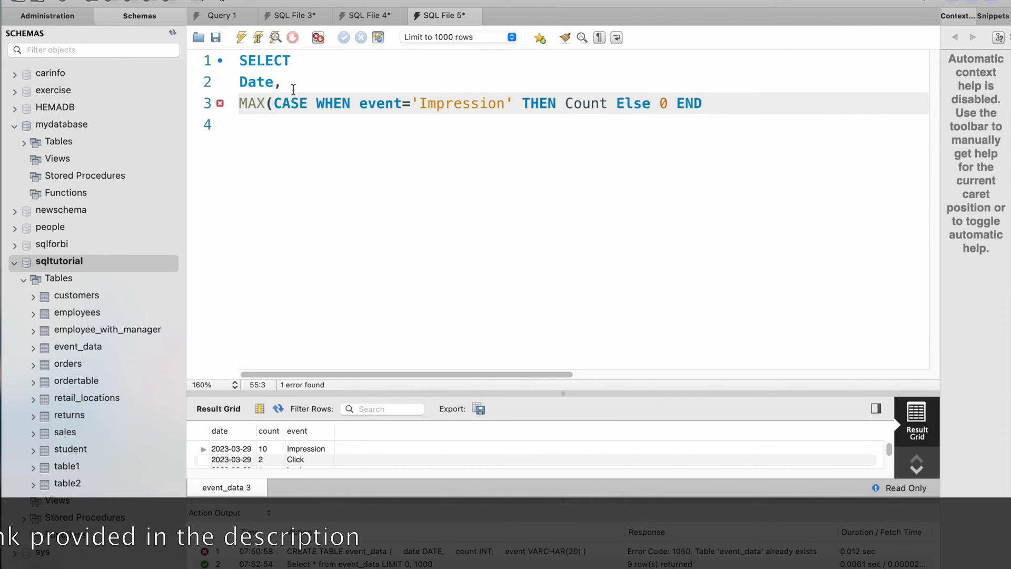
pyautogui.write(') AS')
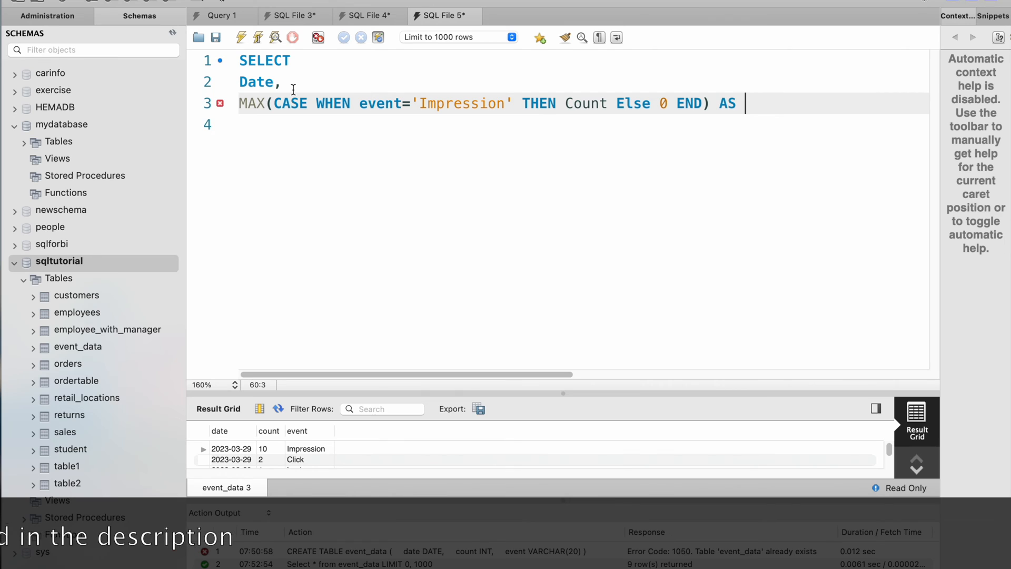
pyautogui.write('Imp')
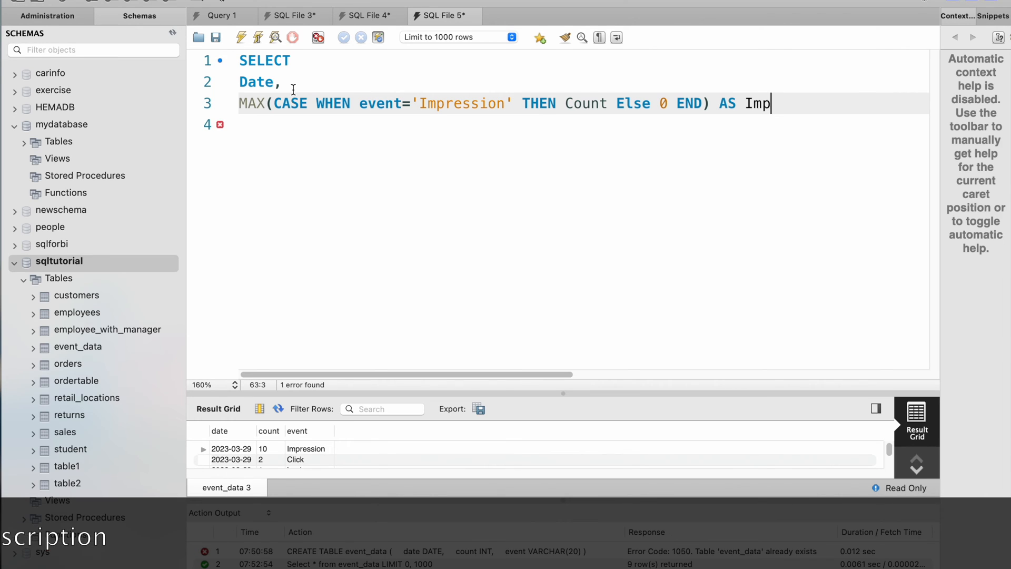
pyautogui.write('ression,')
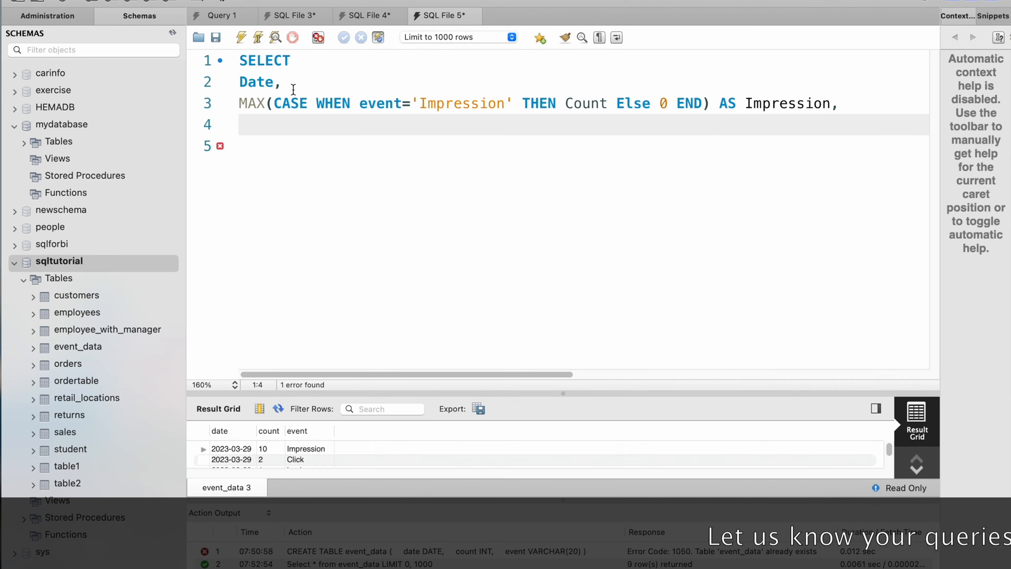
# Reuse the Impression expression to add MAX(CASE …) columns aliased Click and Login
pyautogui.write('M')
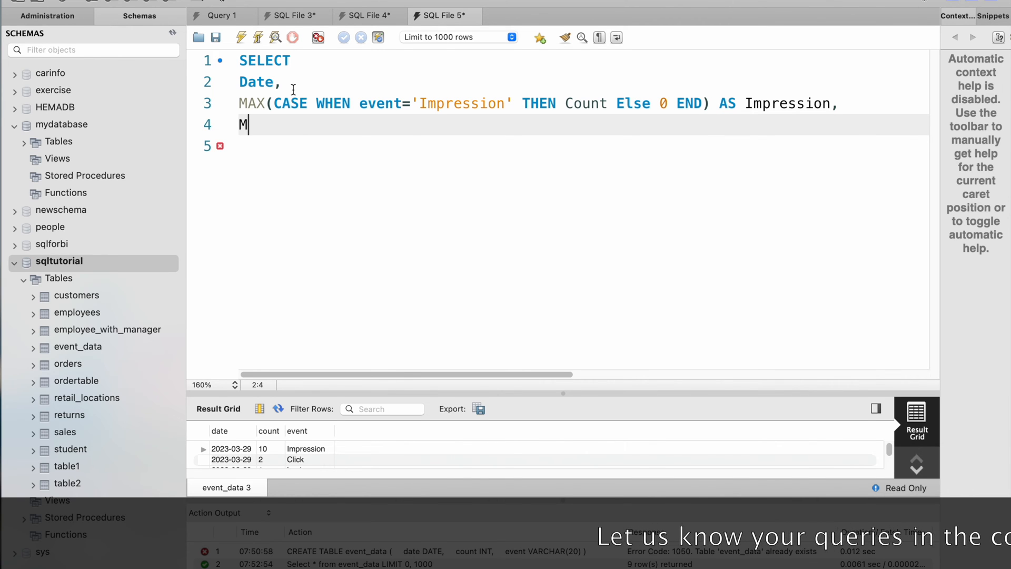
pyautogui.write('AX')
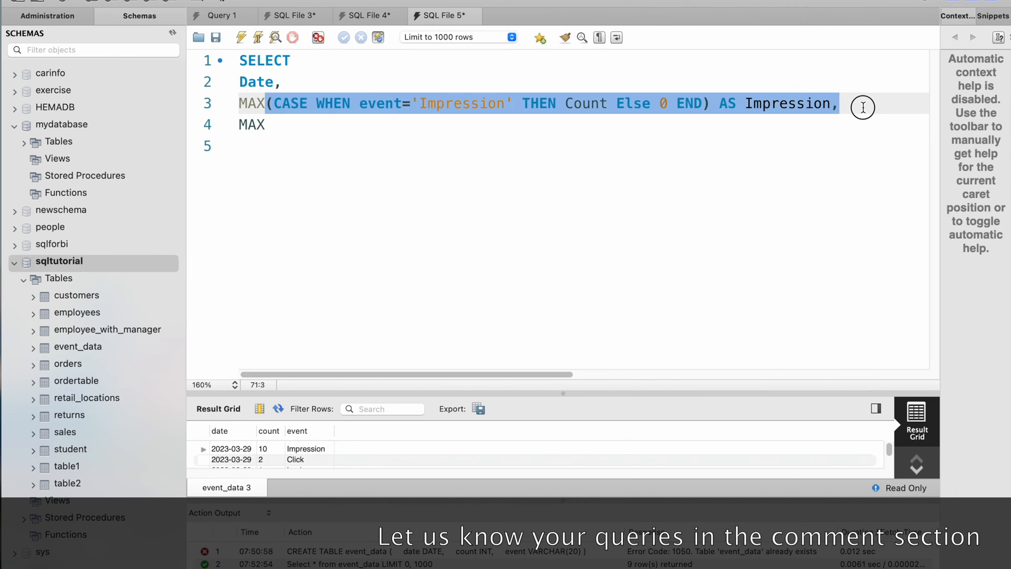
pyautogui.click(266, 124)
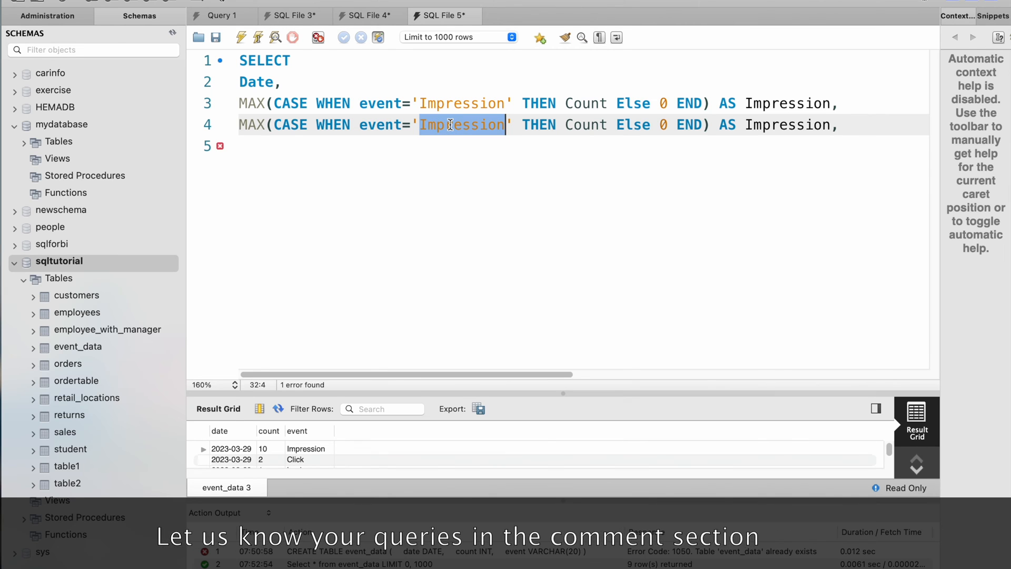
pyautogui.write('Click')
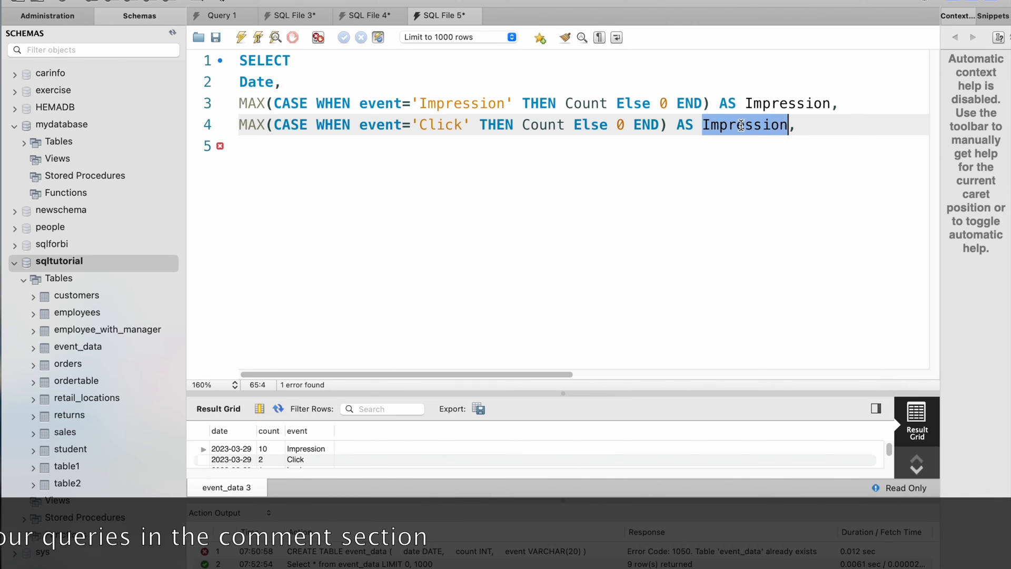
pyautogui.write('Click')
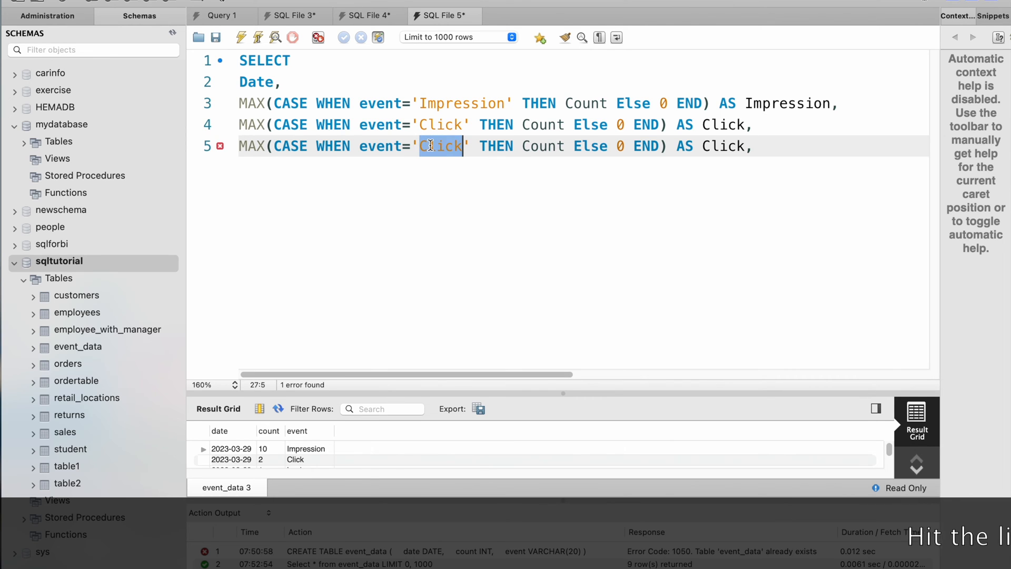
pyautogui.write('Login')
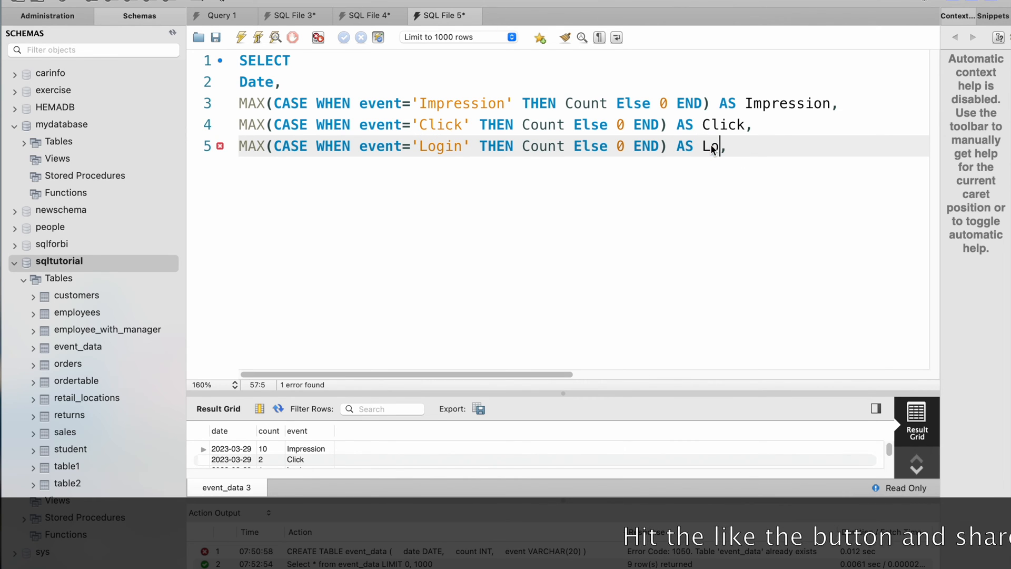
pyautogui.write('gin,')
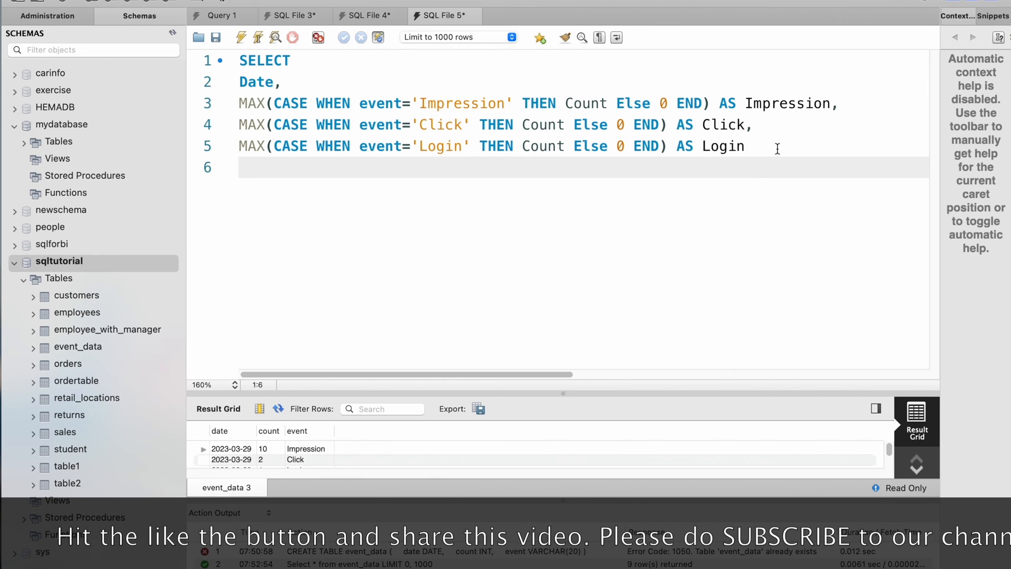
# Complete the pivot query with FROM event_data and GROUP BY Date; ending the statement
pyautogui.write('FR')
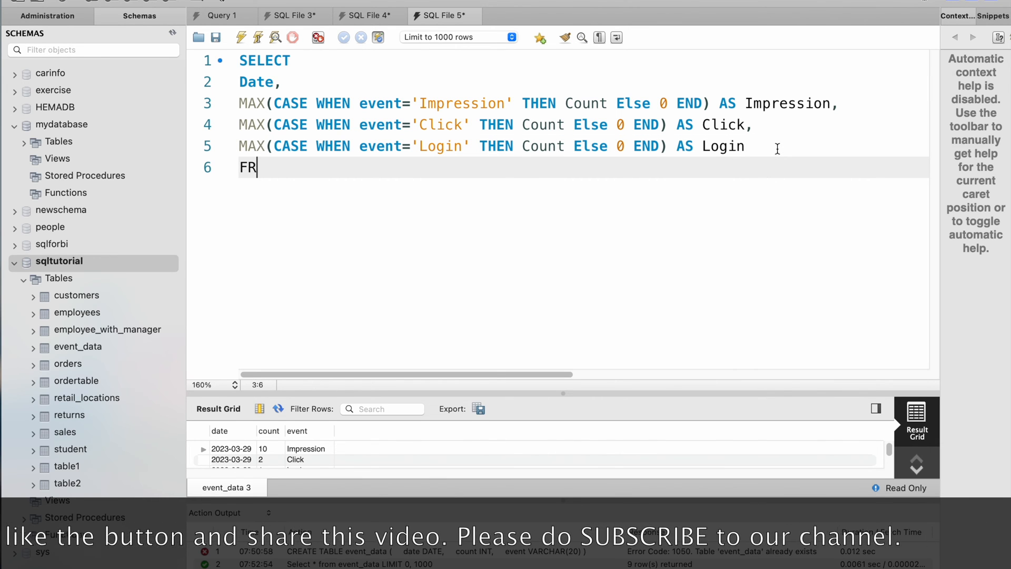
pyautogui.write('OM')
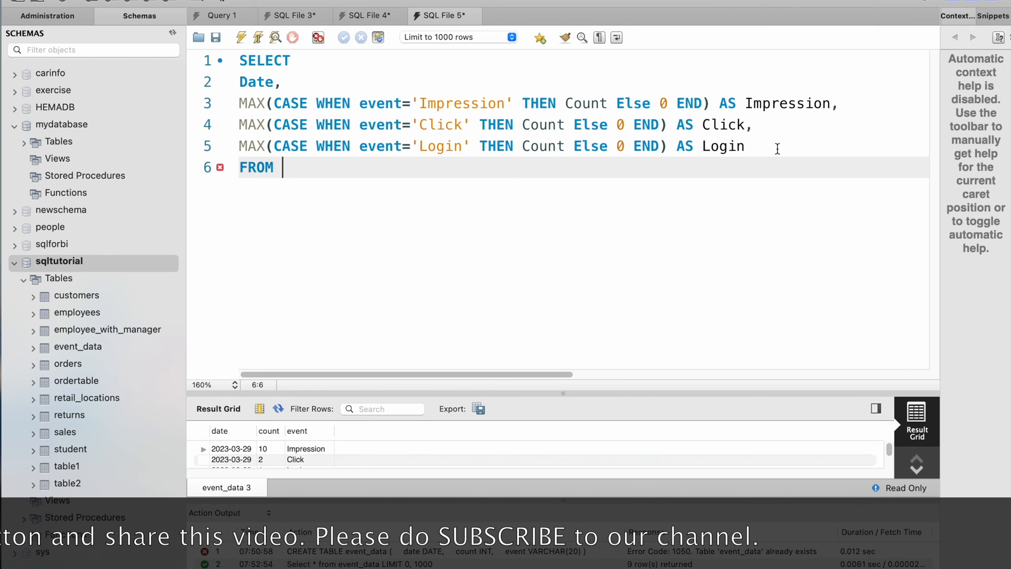
pyautogui.write('event_data')
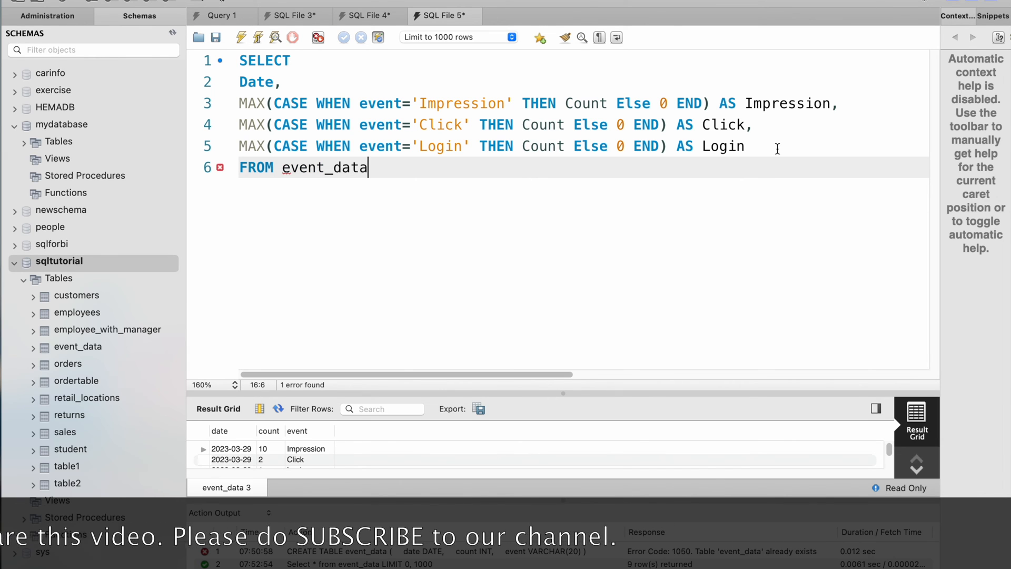
pyautogui.write('G')
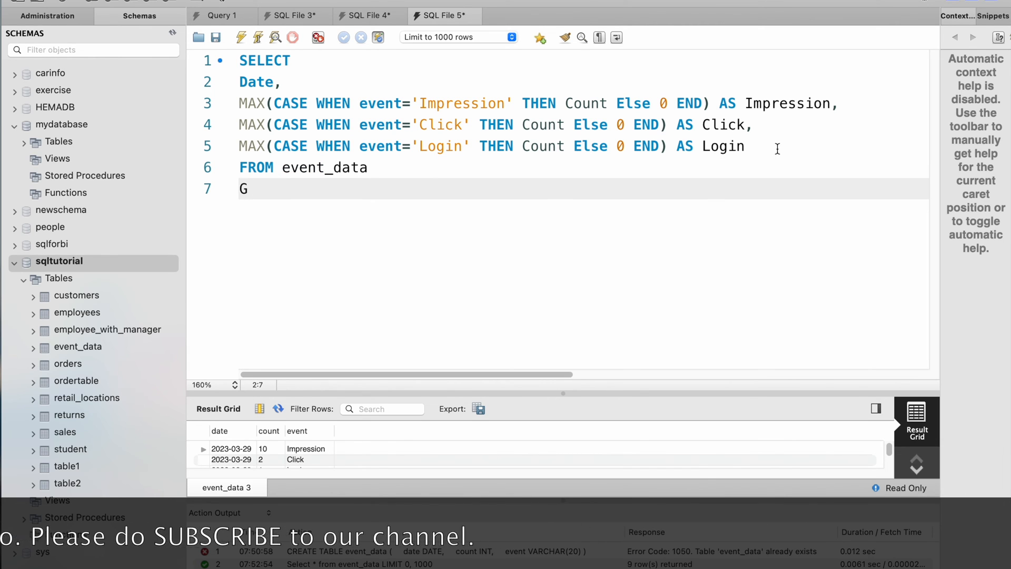
pyautogui.write('roup BY')
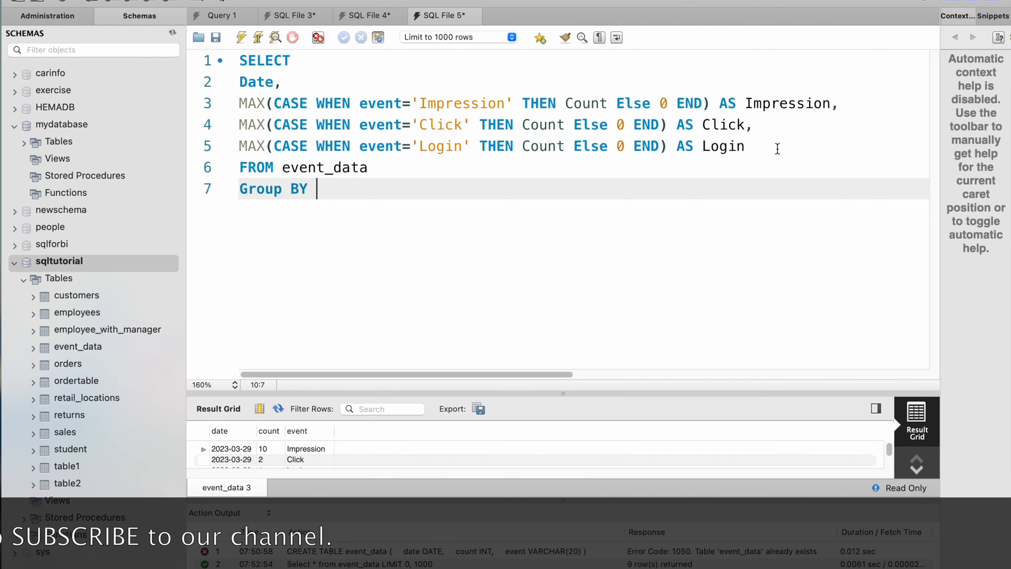
pyautogui.write('Date')
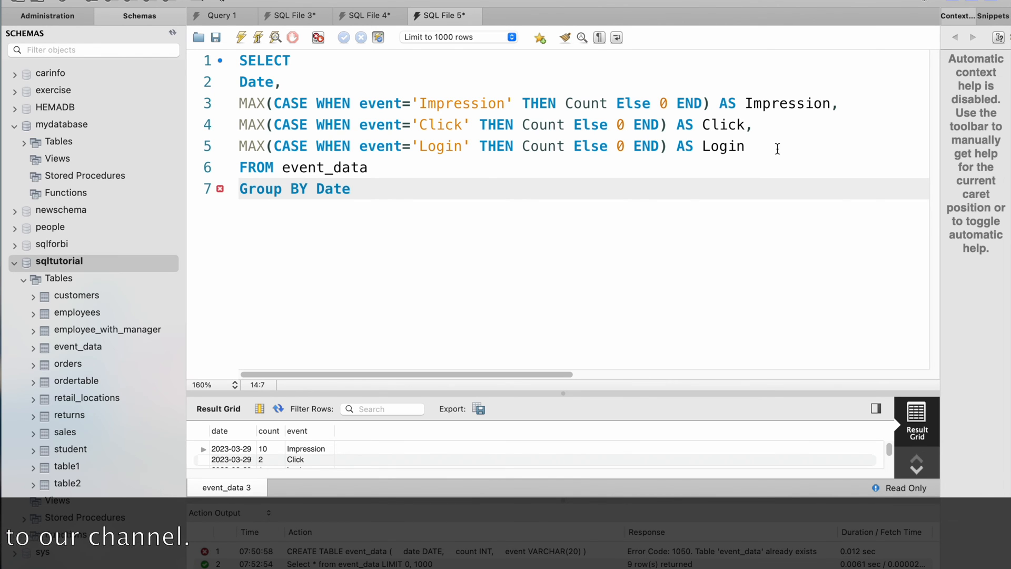
pyautogui.write(';')
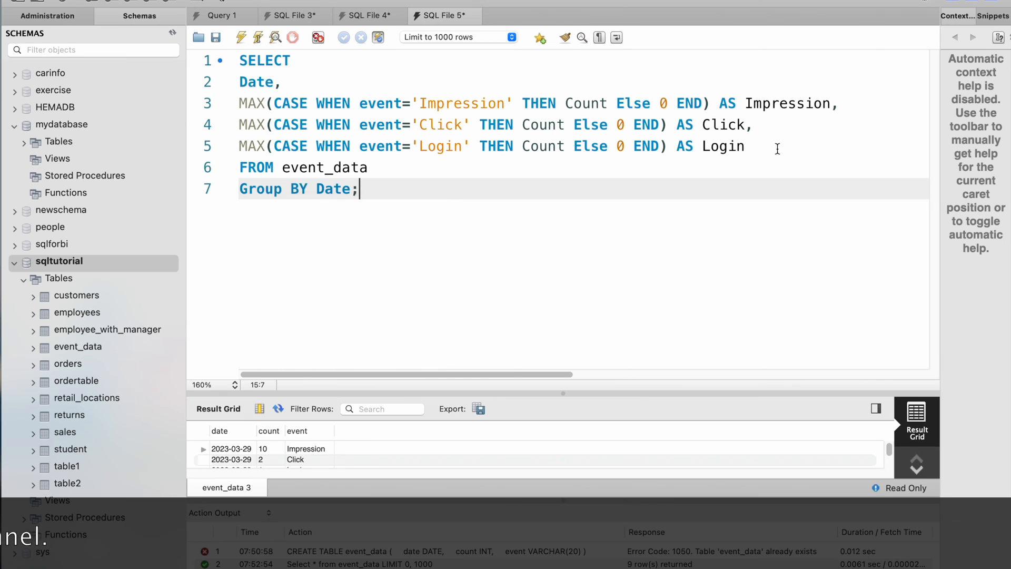
pyautogui.press('Enter')
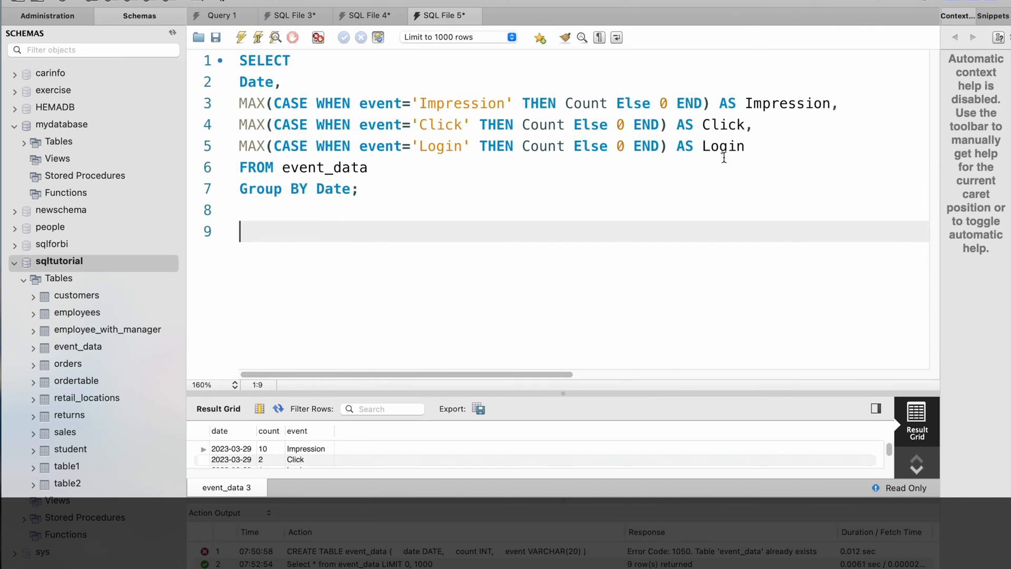
# Write SELECT * FROM event_data; below the pivot query and run it to show the nine raw rows
pyautogui.write('S')
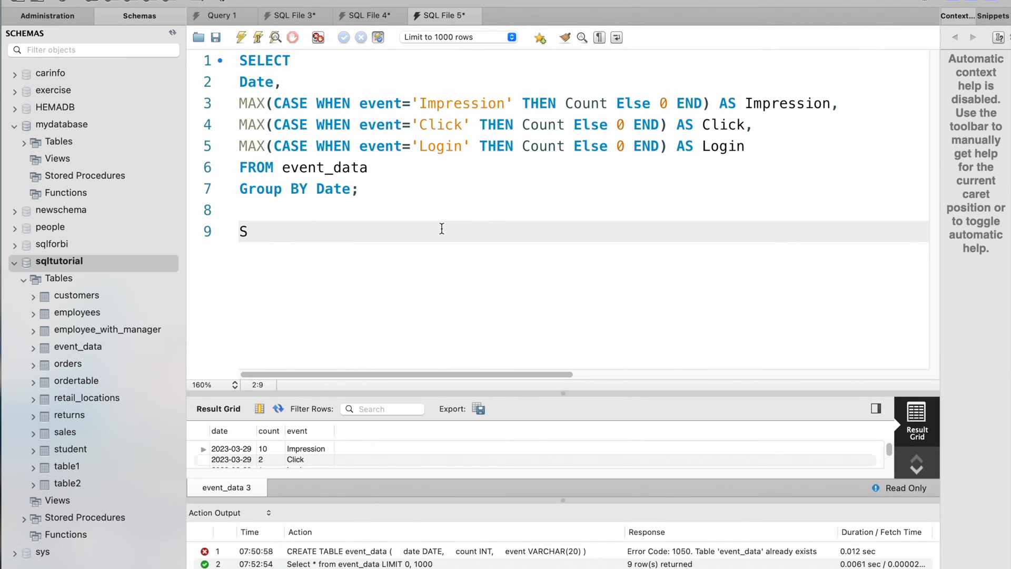
pyautogui.write('ELECT *')
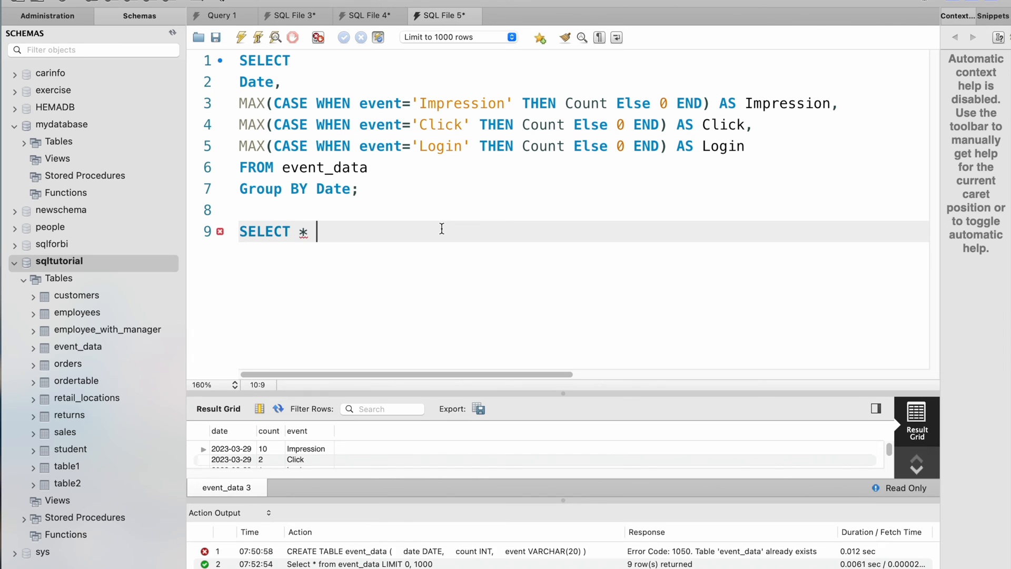
pyautogui.write('FROM event')
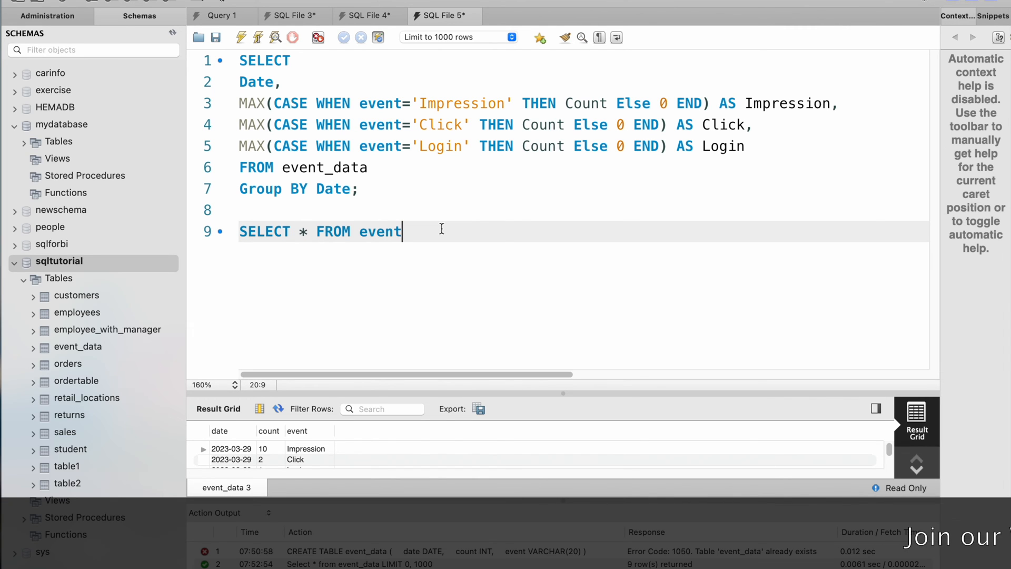
pyautogui.write('_data;')
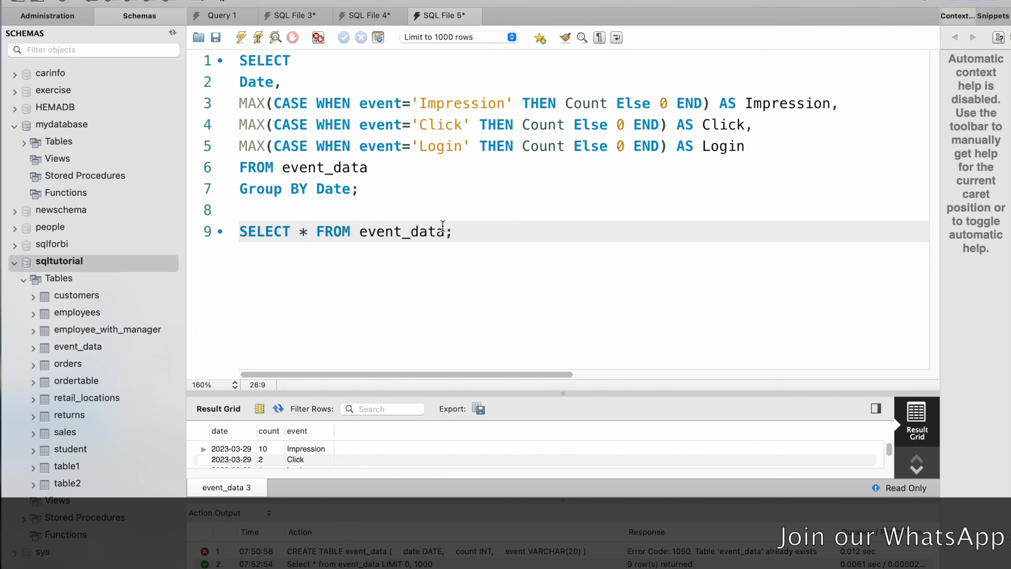
pyautogui.click(240, 37)
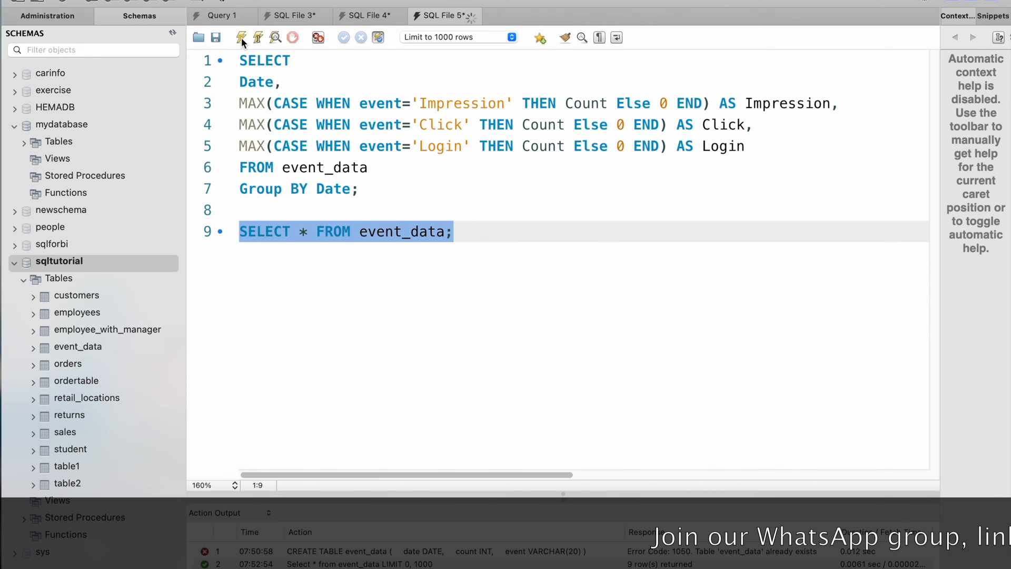
pyautogui.click(240, 37)
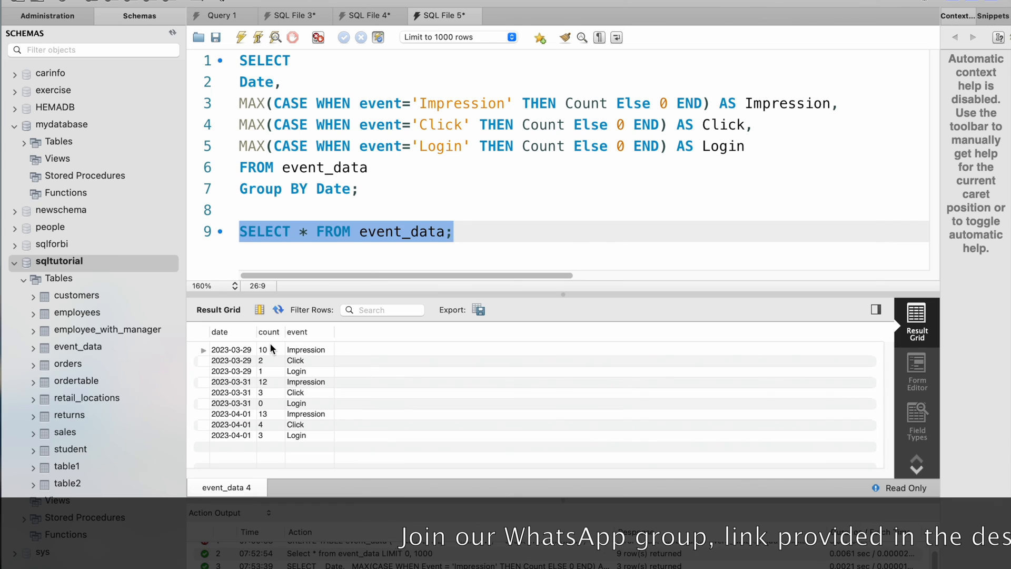
pyautogui.moveTo(309, 358)
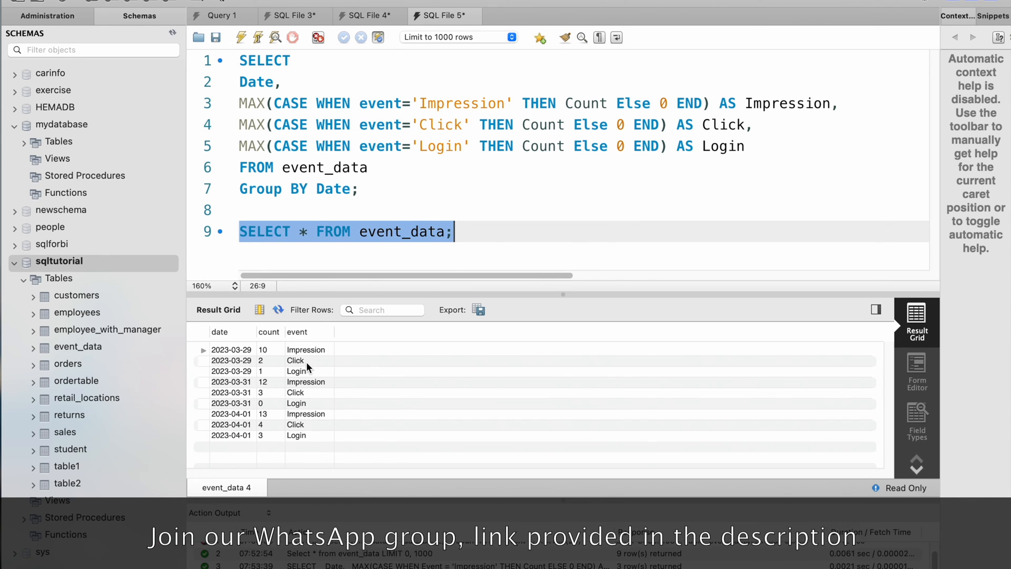
pyautogui.moveTo(310, 366)
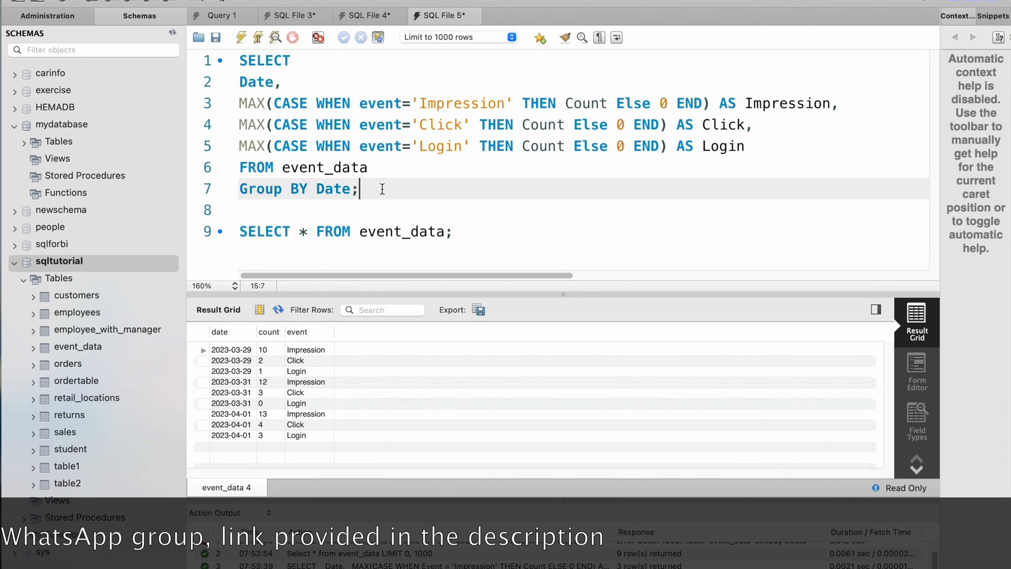
# Execute the pivot query to get three date rows with Impression, Click and Login counts
pyautogui.click(257, 37)
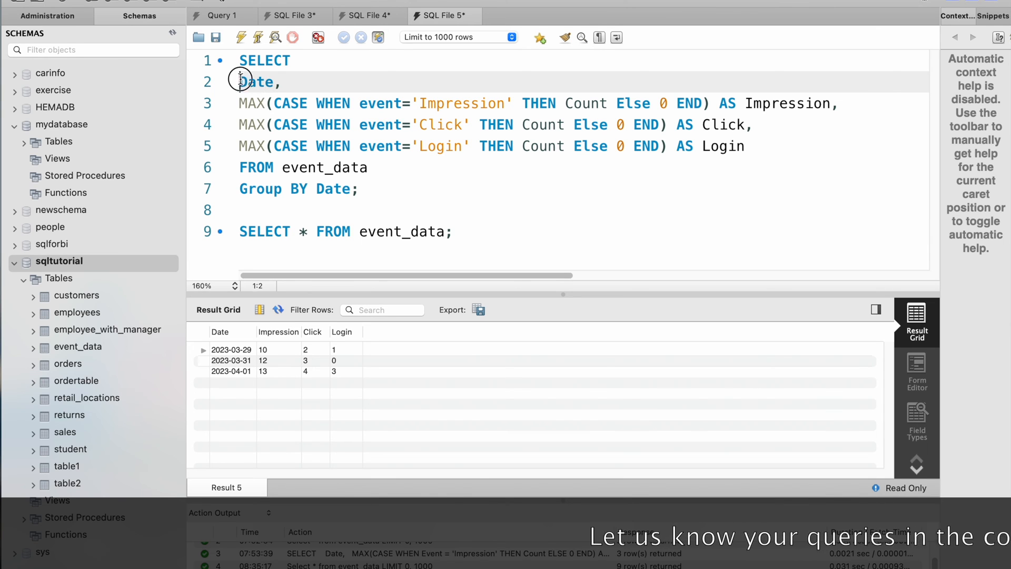
pyautogui.doubleClick(724, 124)
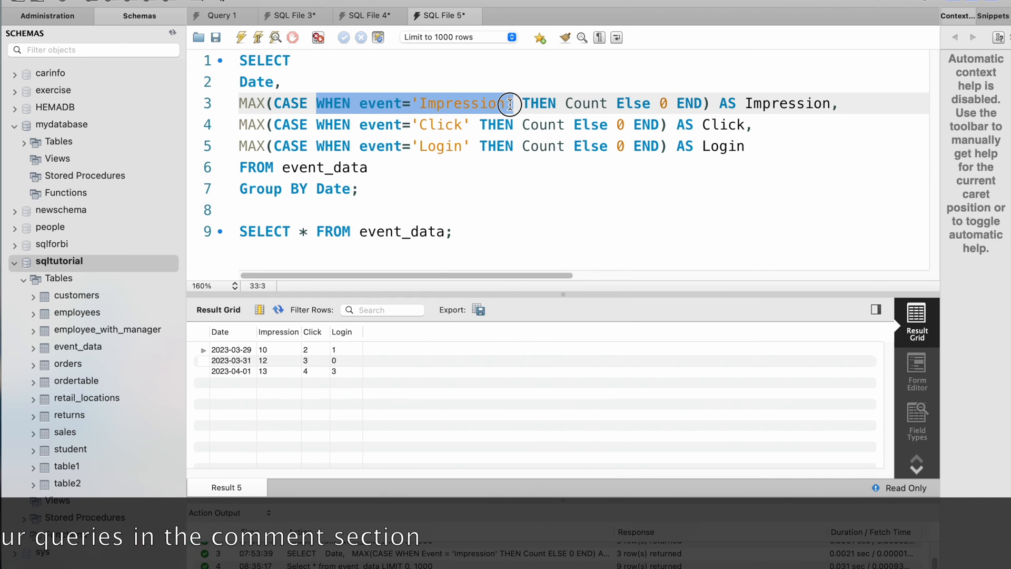
pyautogui.doubleClick(585, 104)
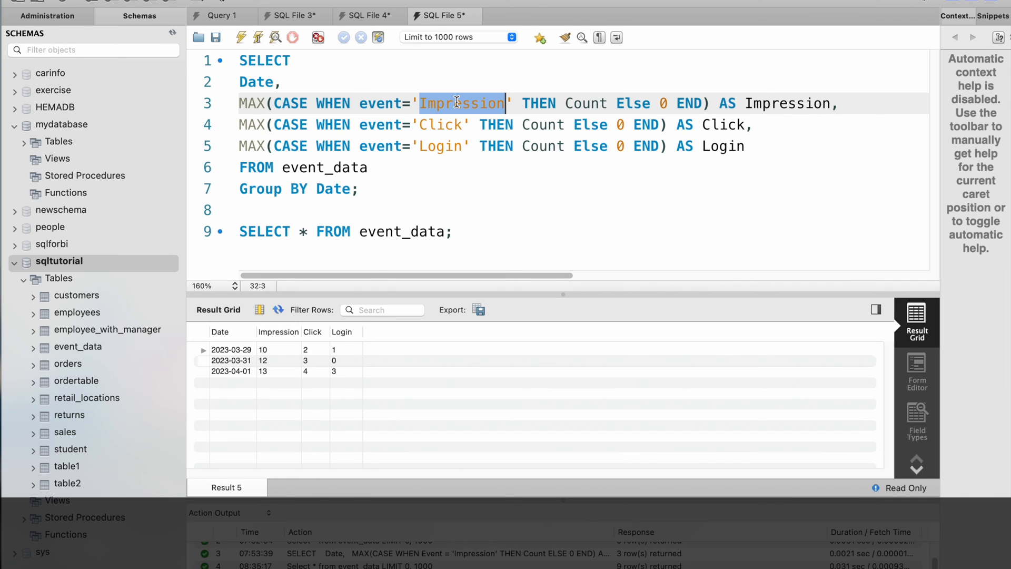
pyautogui.moveTo(472, 124)
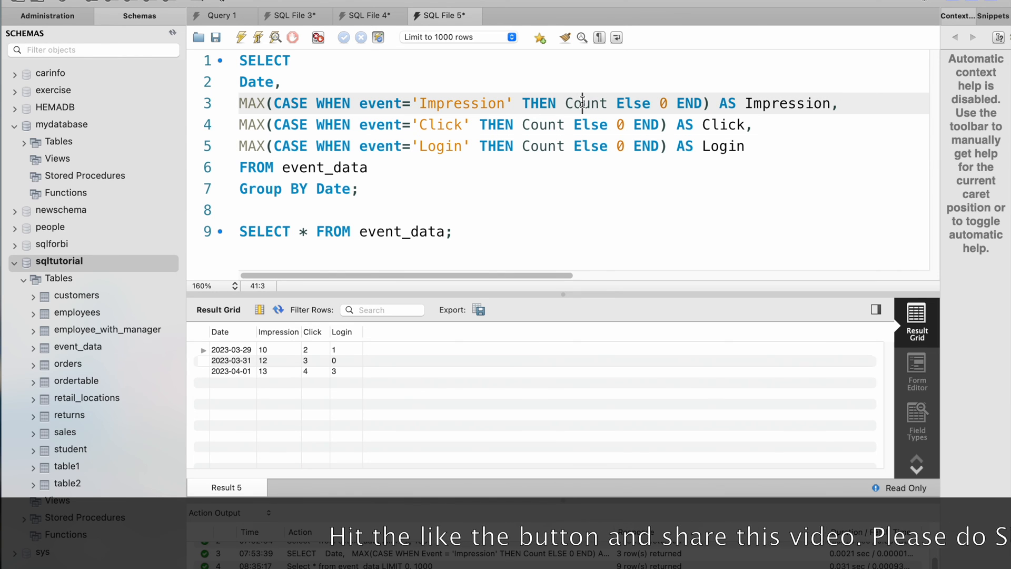
pyautogui.doubleClick(585, 104)
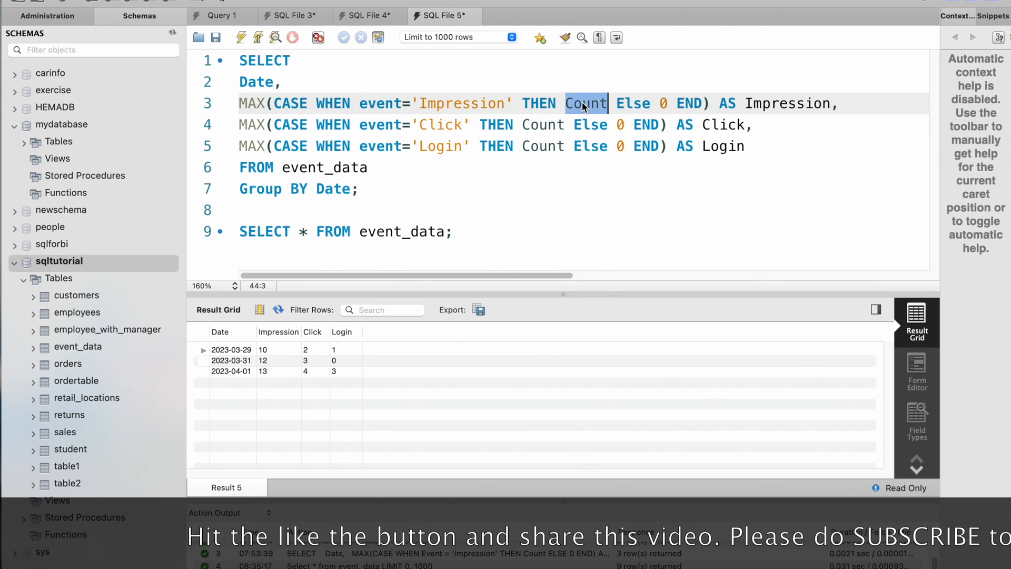
pyautogui.click(663, 103)
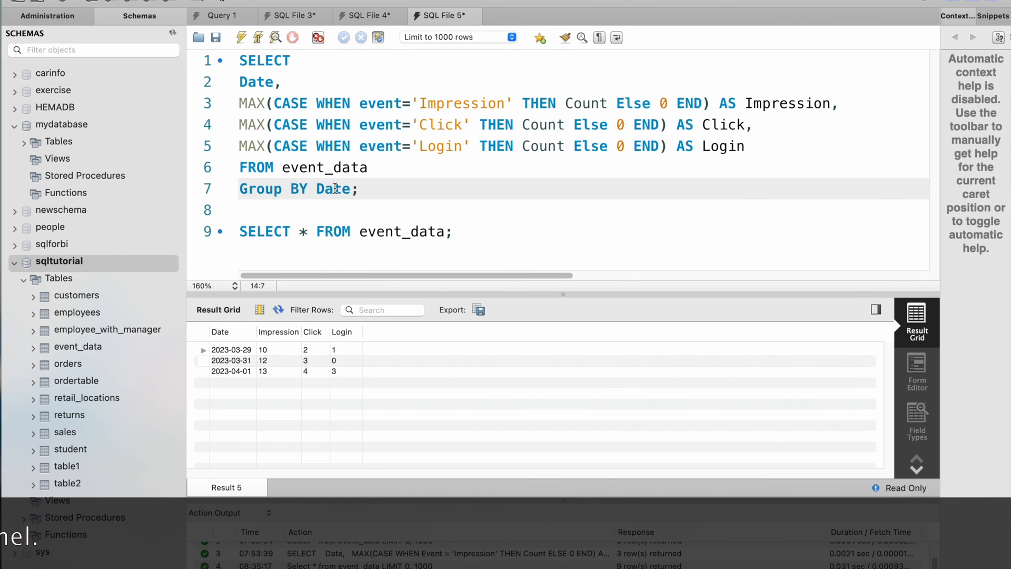
pyautogui.doubleClick(334, 189)
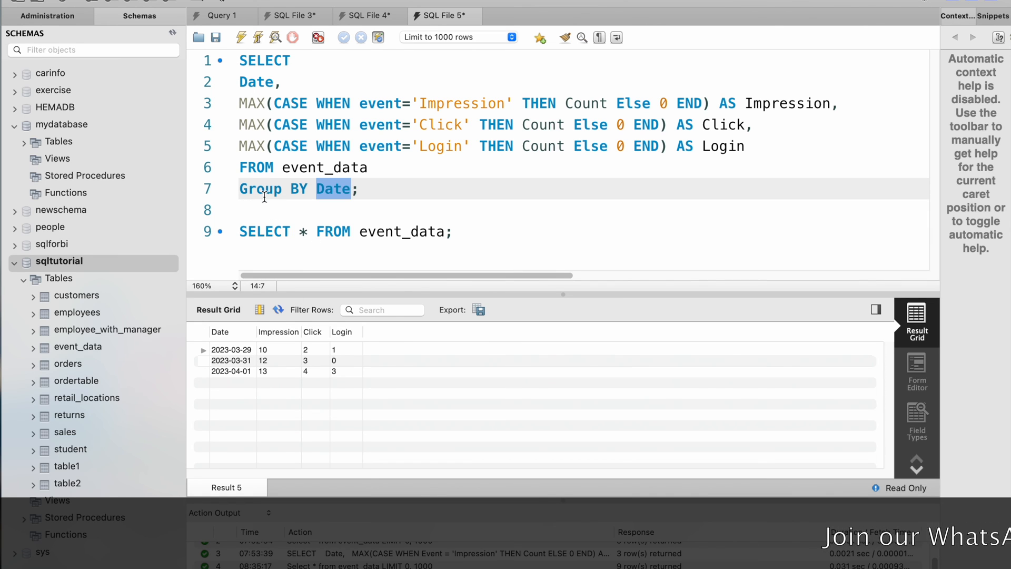
# Rerun SELECT * FROM event_data to show the nine raw rows, then select the pivot query
pyautogui.click(250, 230)
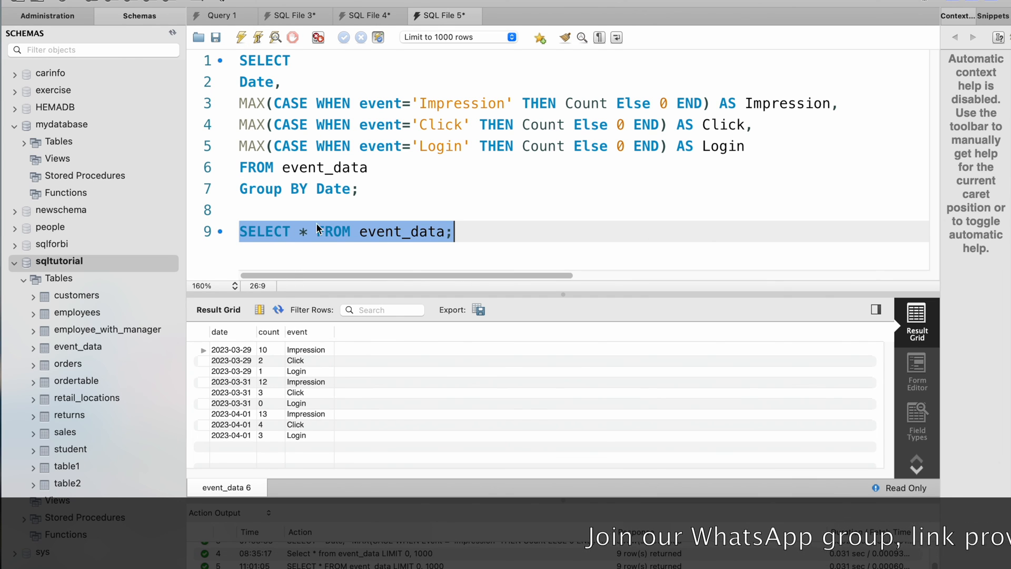
pyautogui.click(237, 60)
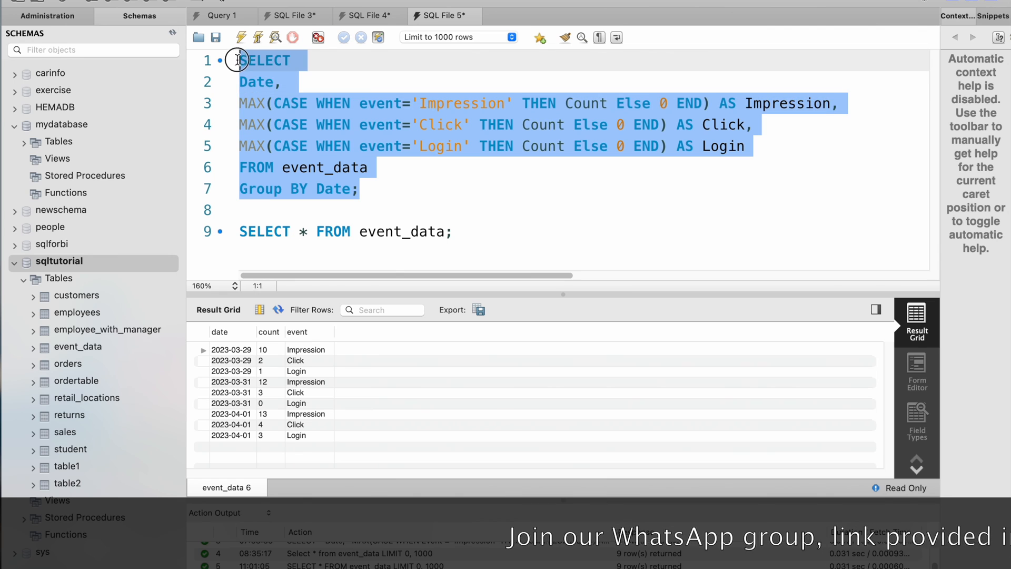
# Execute the selected pivot query, returning three date rows of Impression, Click and Login
pyautogui.click(241, 37)
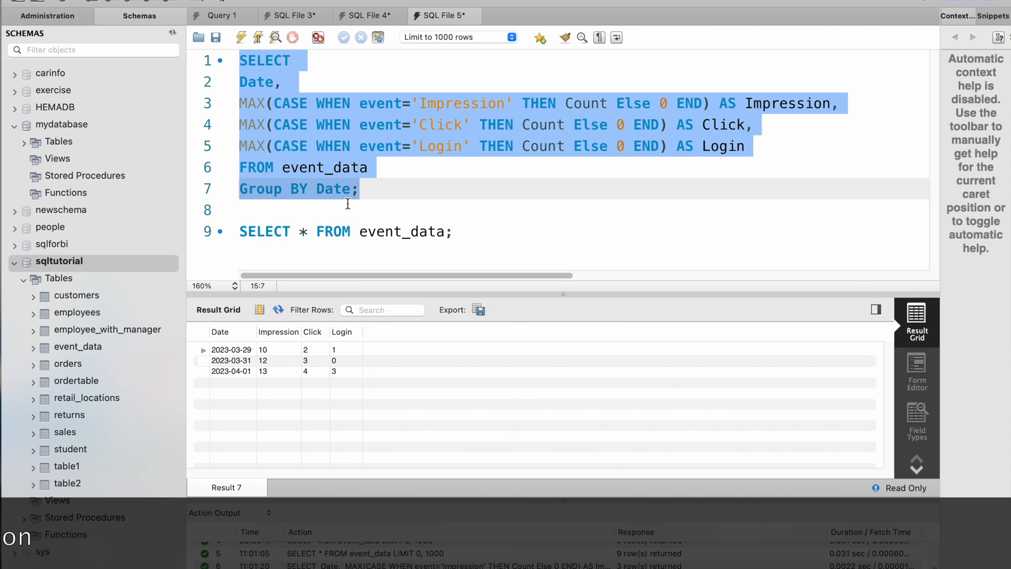
pyautogui.moveTo(392, 193)
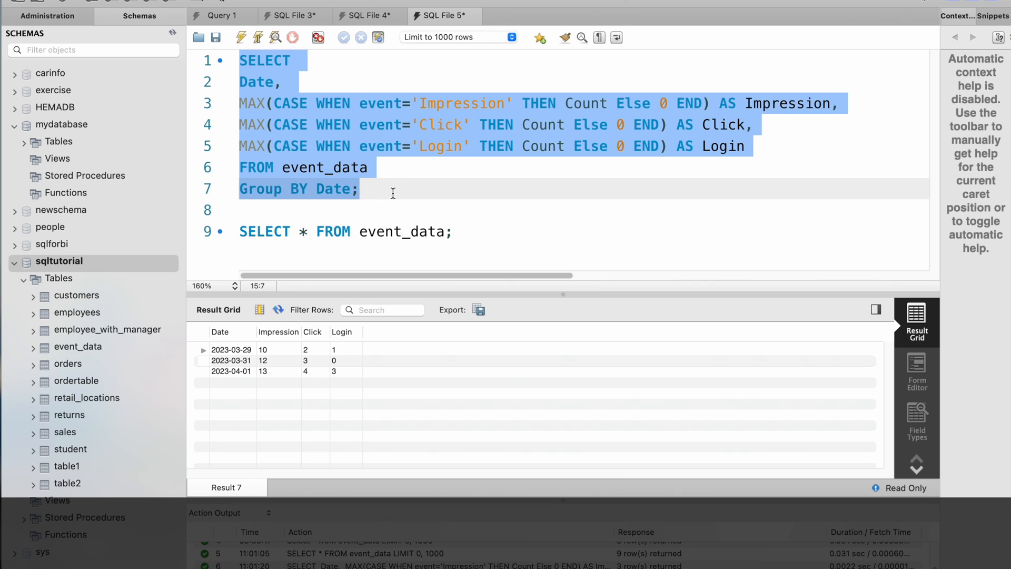